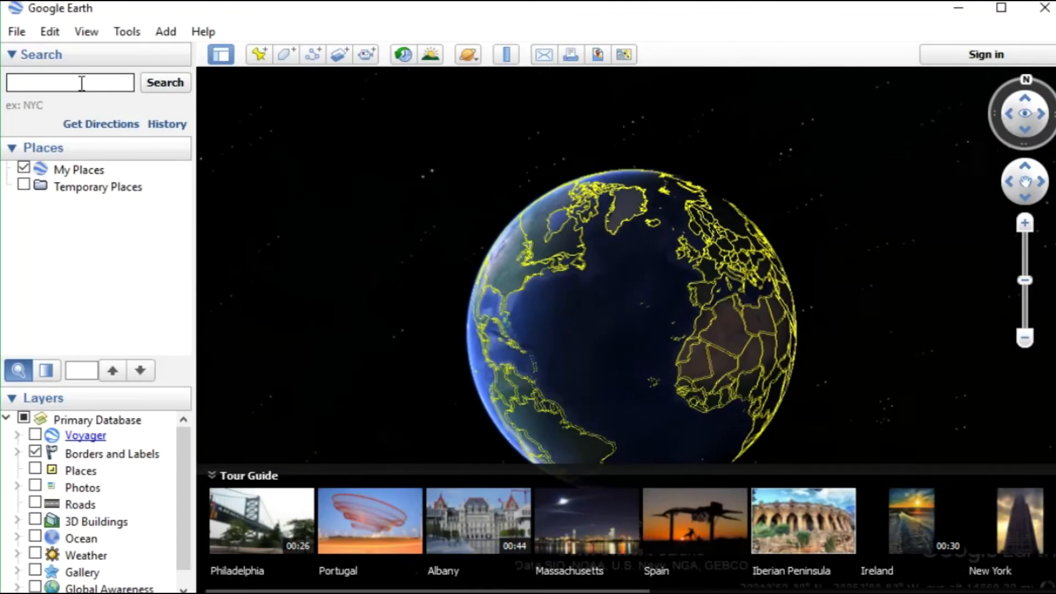
Search for Berlin and fly to the city on the globe
text(Berlin)
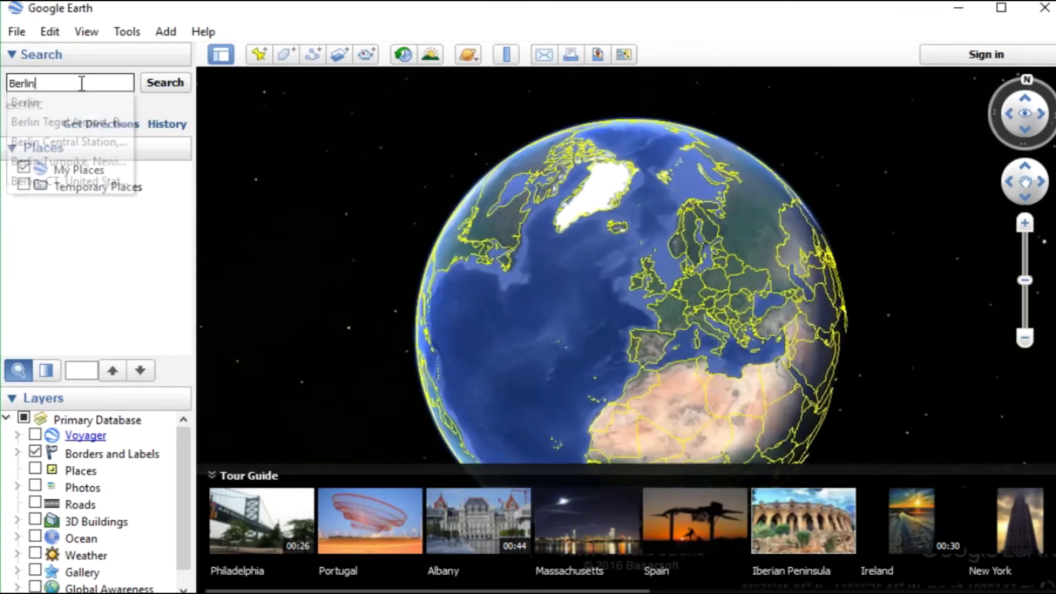
click(165, 82)
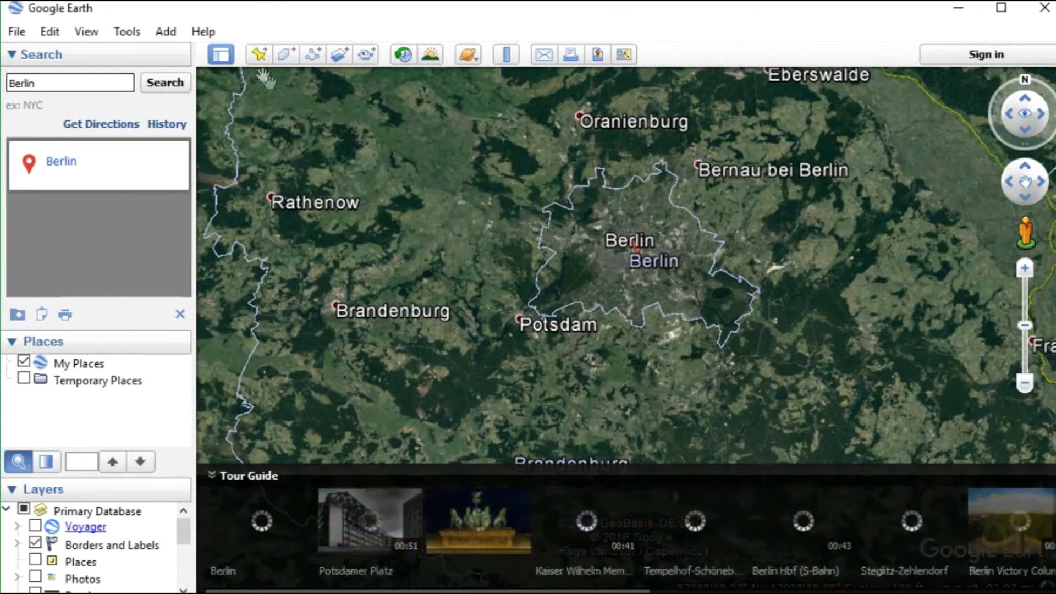
Draw a polygon around Berlin's boundary and name it Berlin under My Places
click(312, 54)
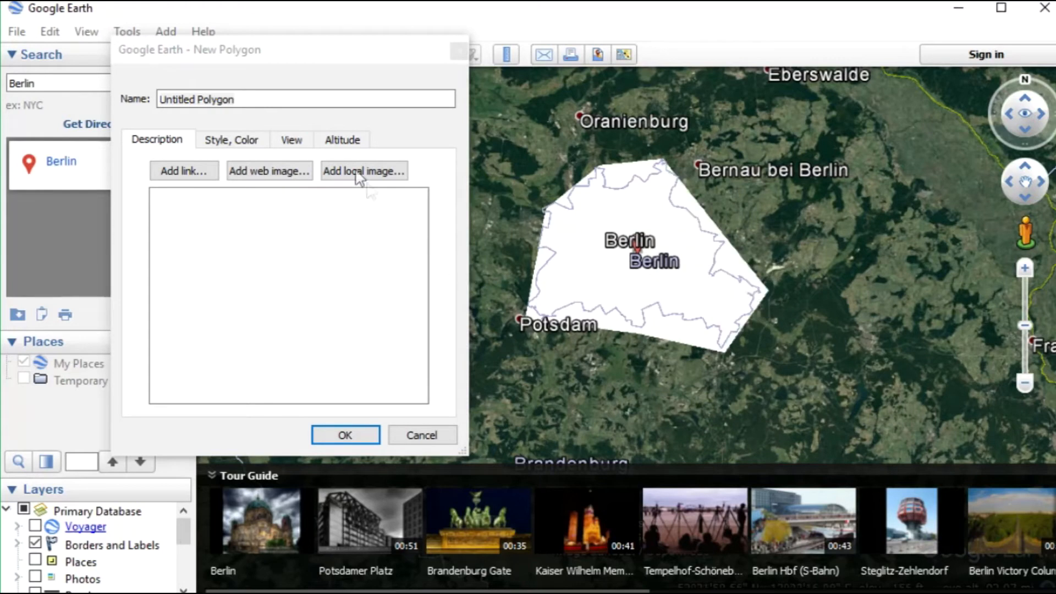
click(306, 99)
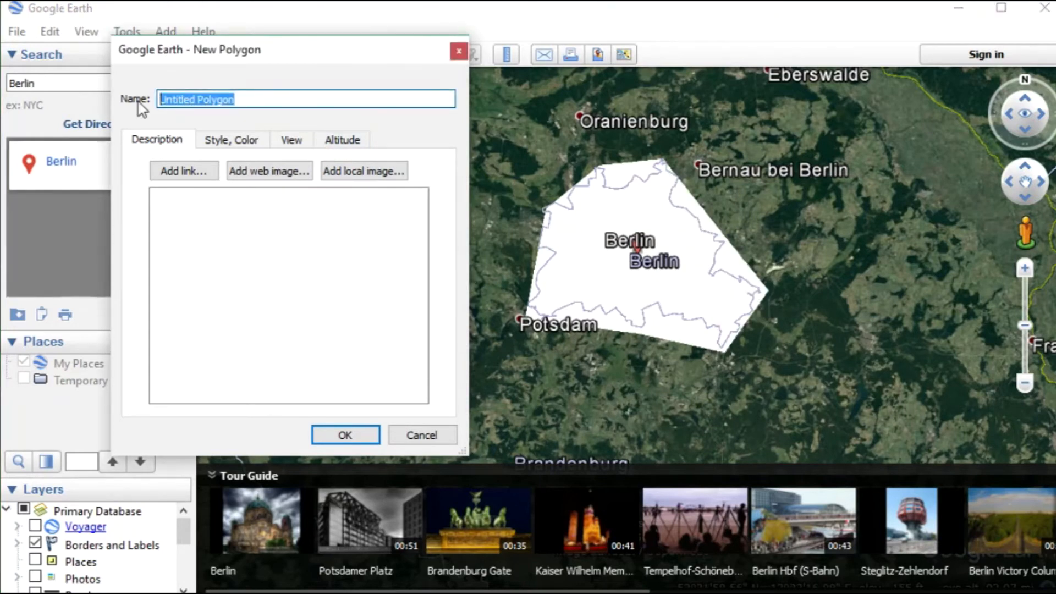
text(B)
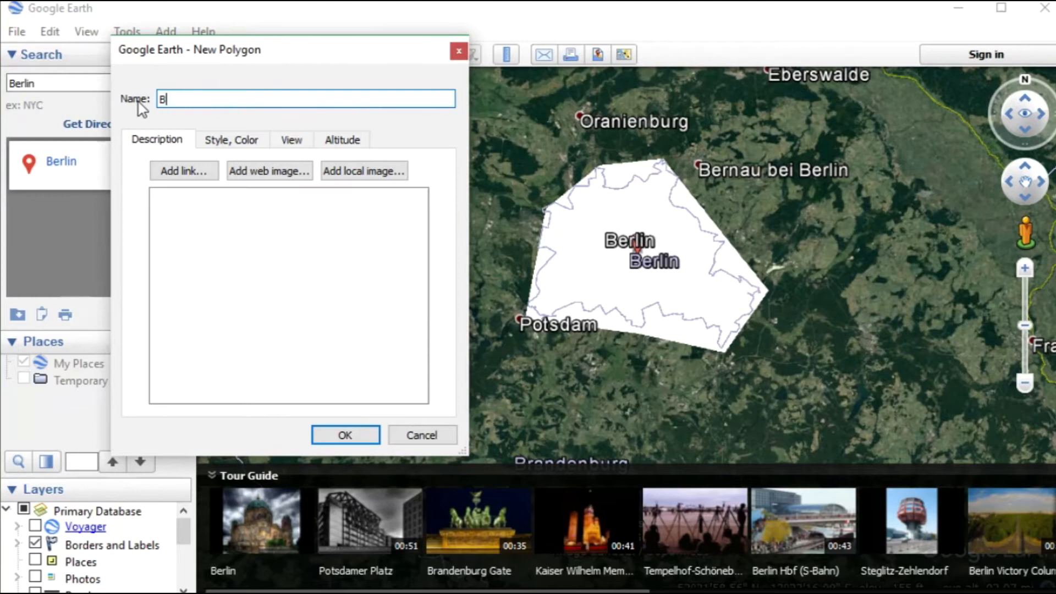
text(erlin)
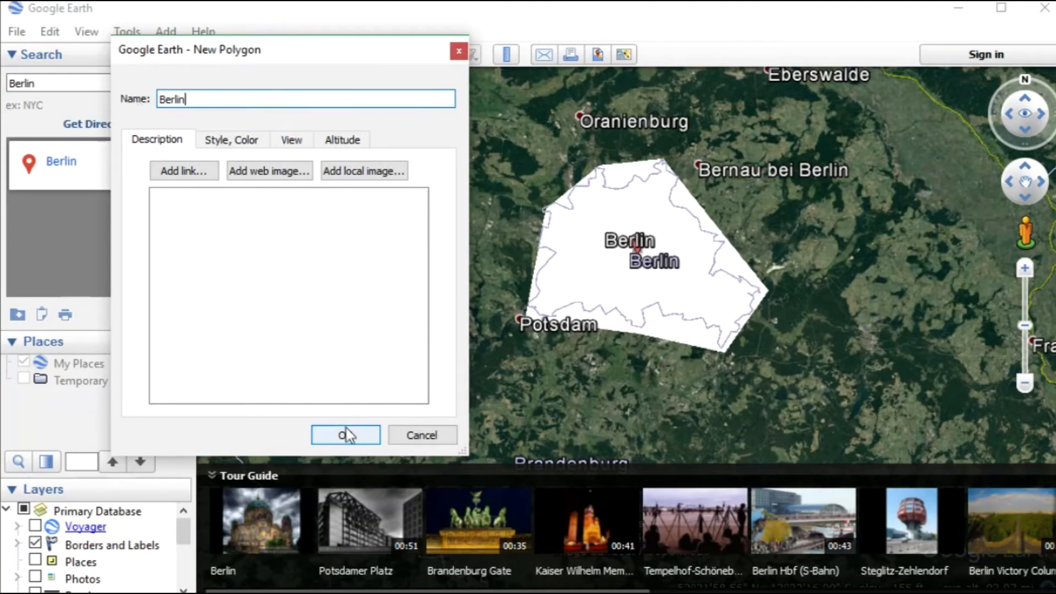
click(345, 434)
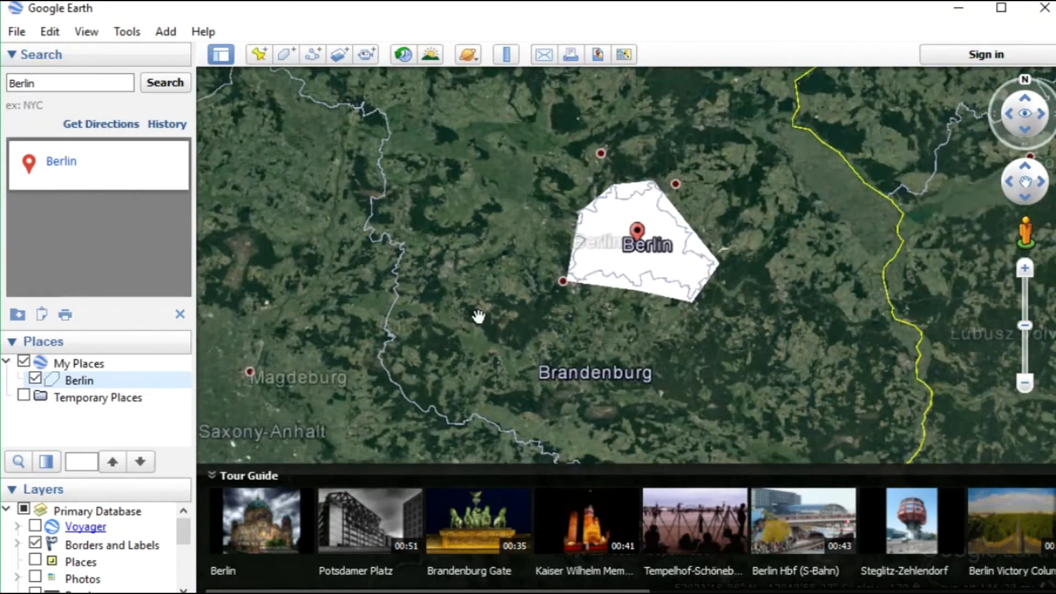
Pan west, draw a polygon around Magdeburg named Magdeburg, then select Berlin in Places
drag(478, 317, 623, 321)
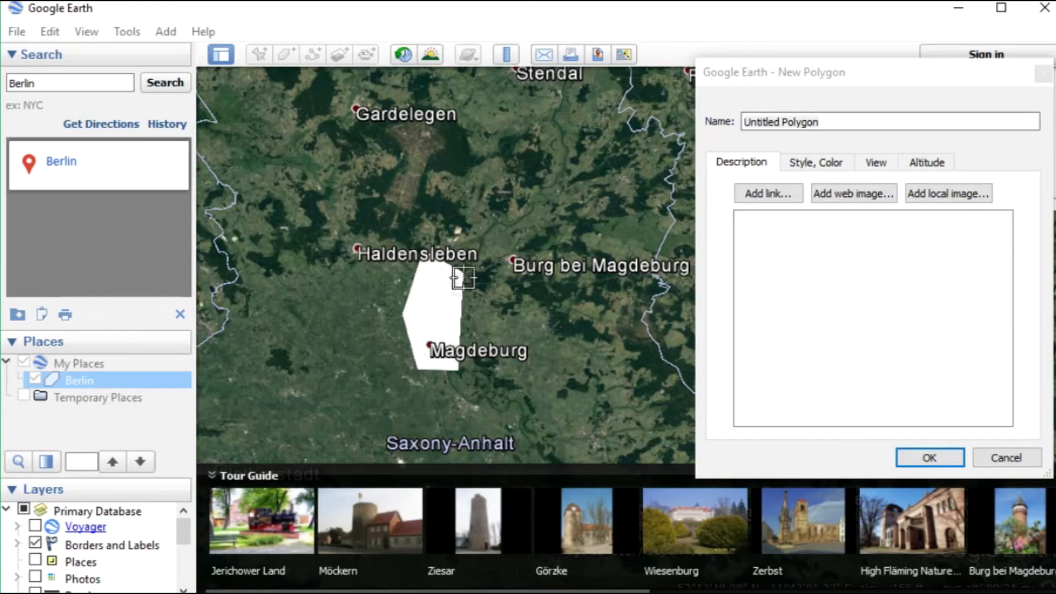
click(889, 122)
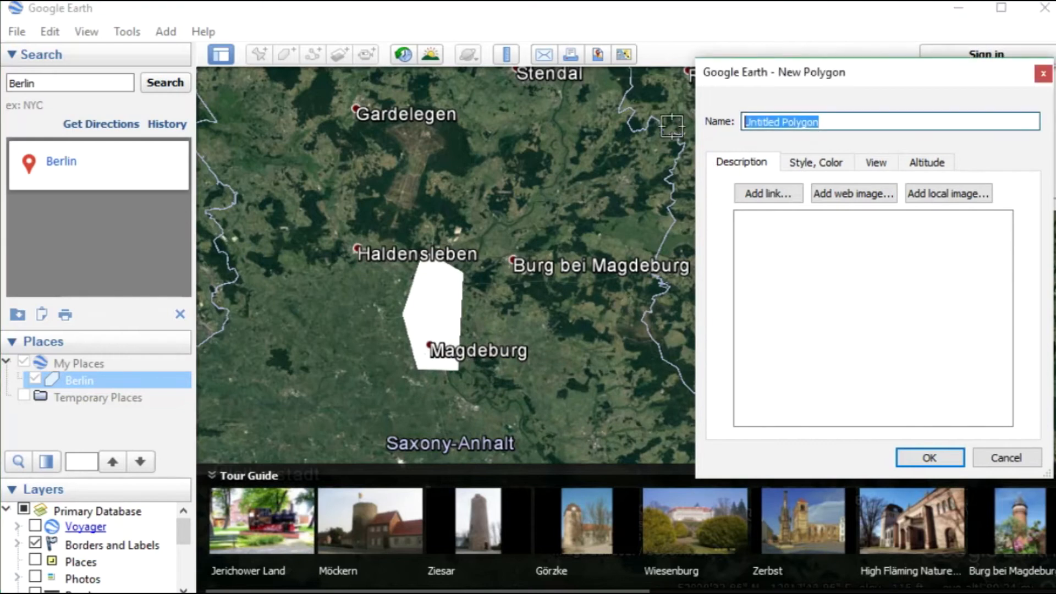
text(Magdebu)
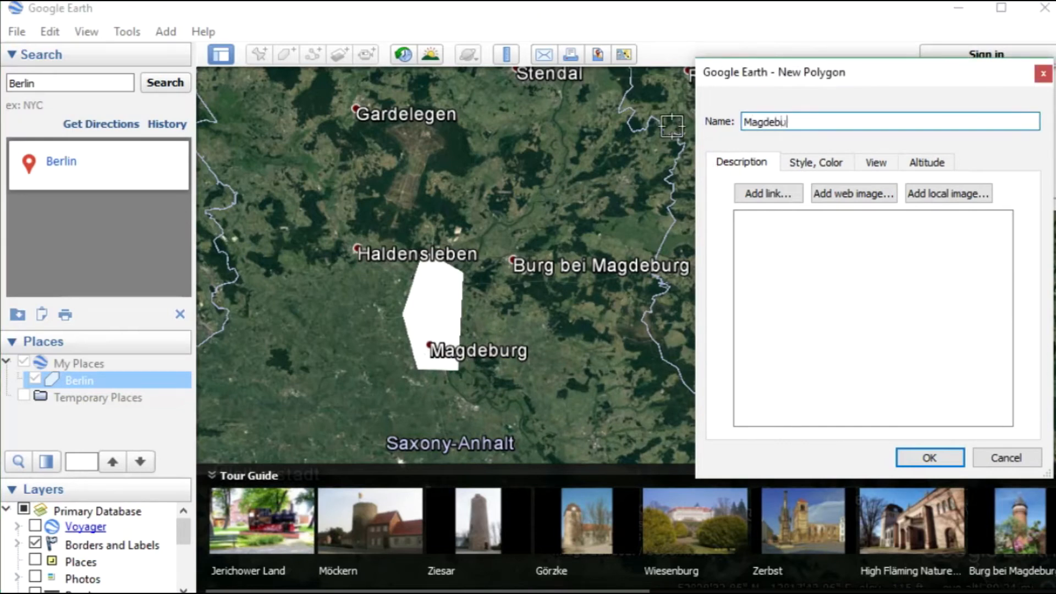
click(929, 458)
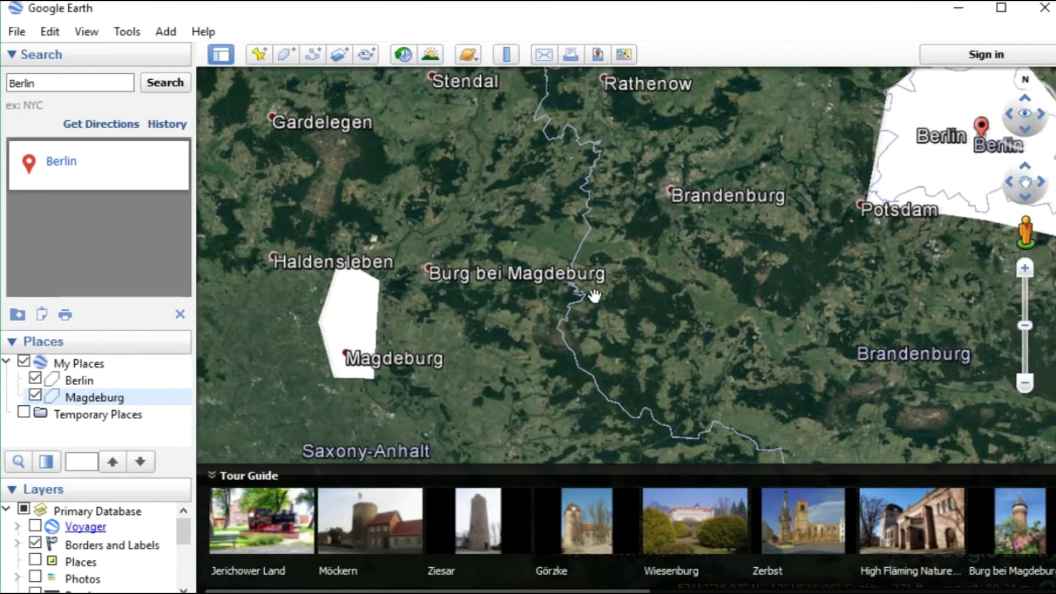
click(78, 380)
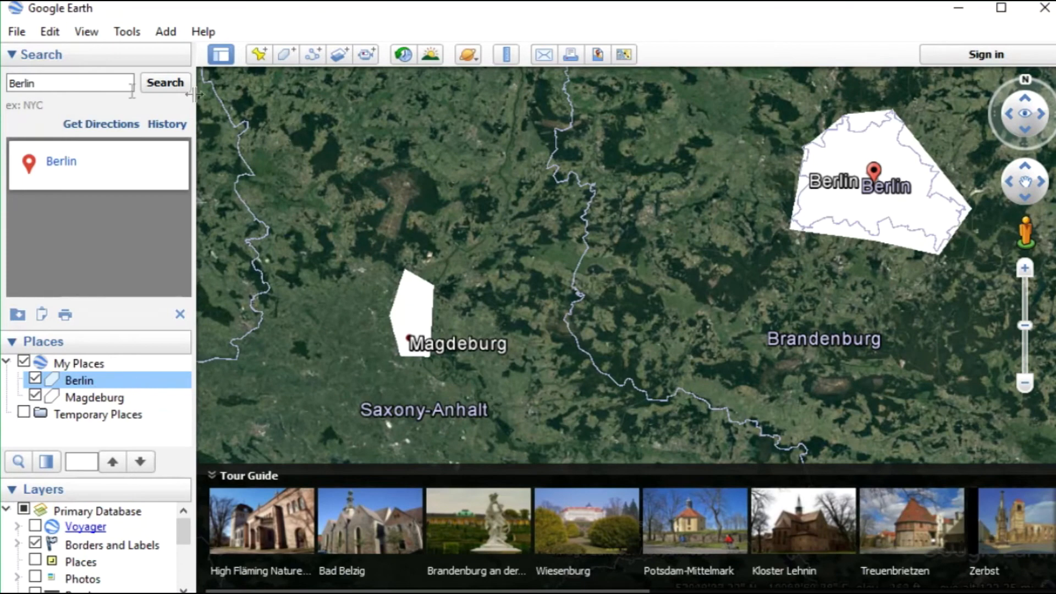
Save the Berlin polygon as Berlin.kml in the Collar 19300 Virtual Fence folder
click(16, 31)
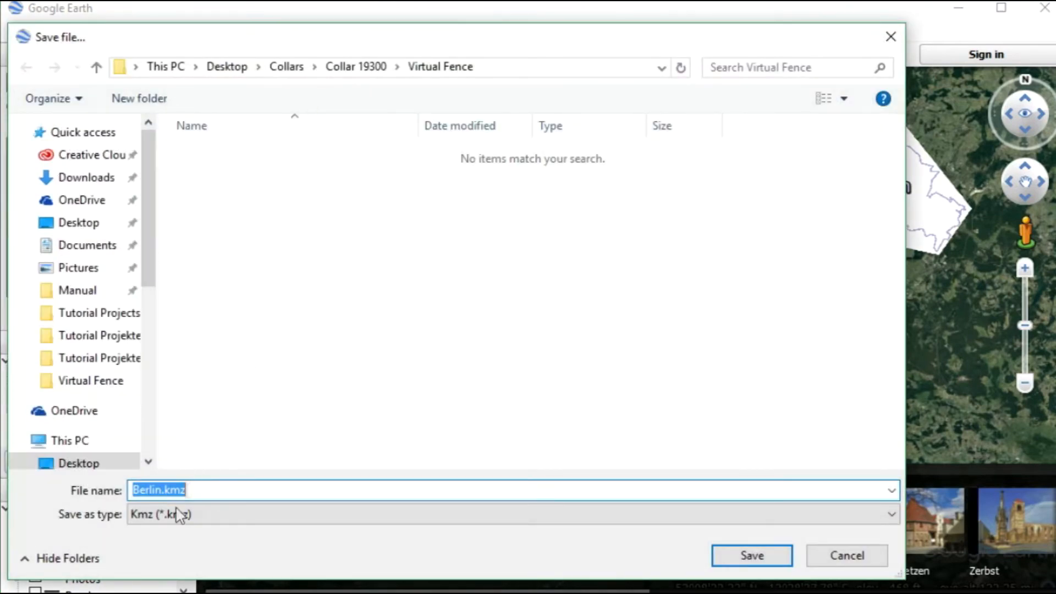
click(511, 514)
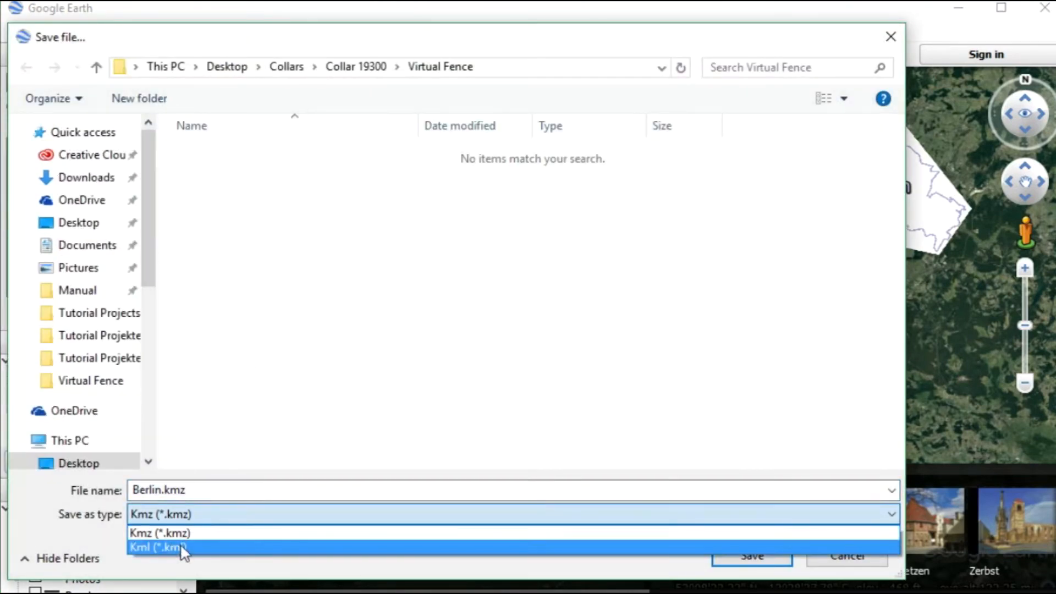
click(157, 547)
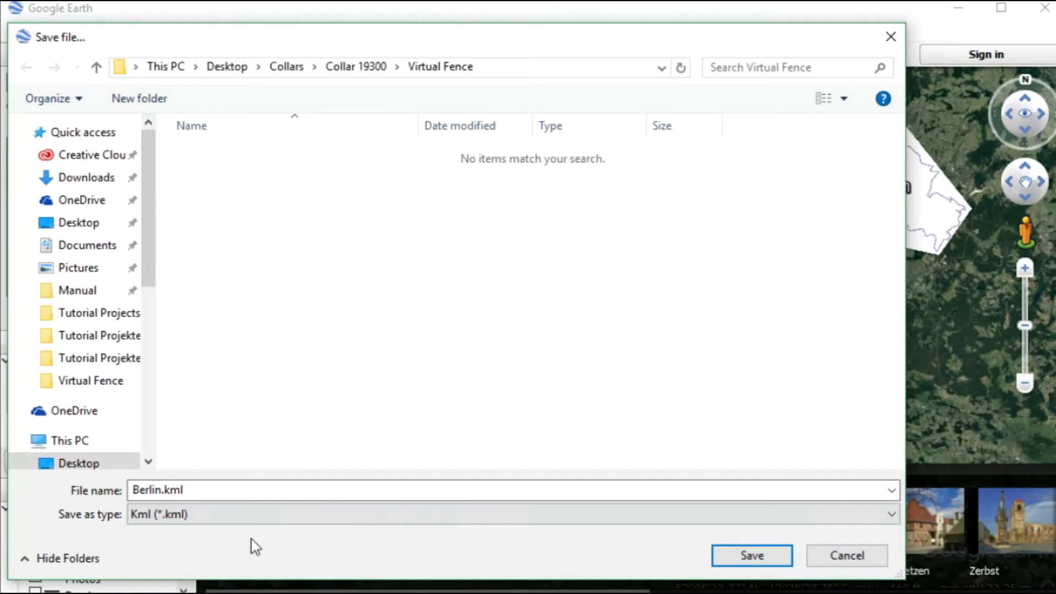
mouse_move(751, 555)
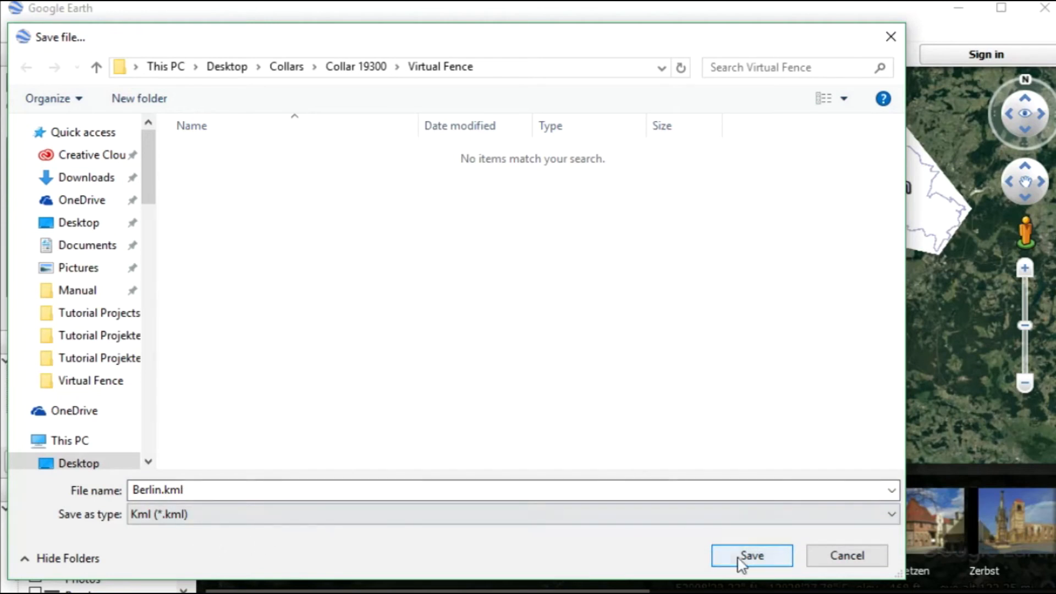
click(751, 555)
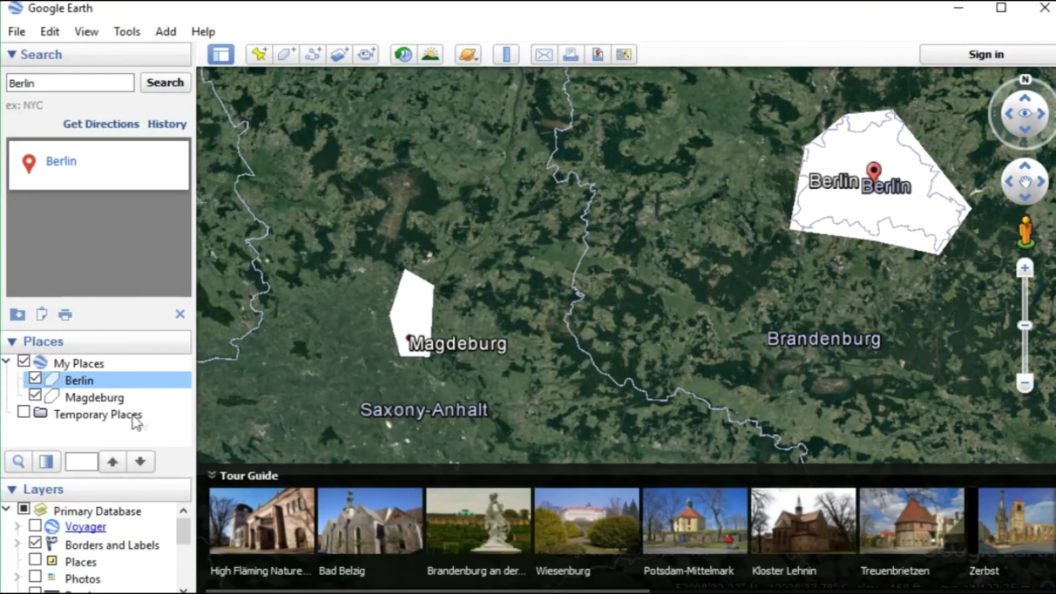
Save the Magdeburg polygon as Magdeburg.kml in the same Virtual Fence folder
click(94, 397)
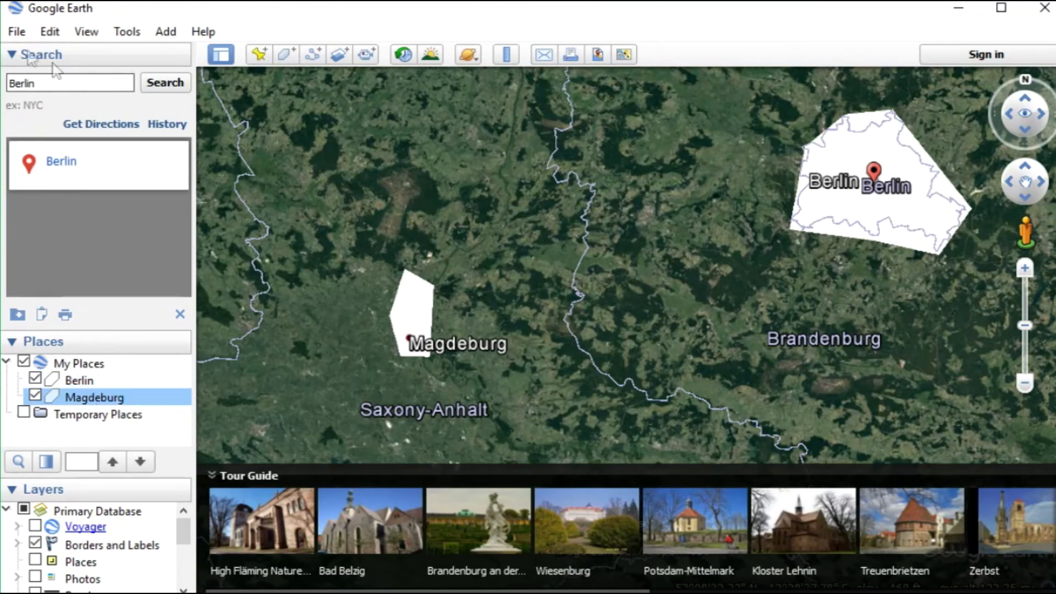
click(16, 31)
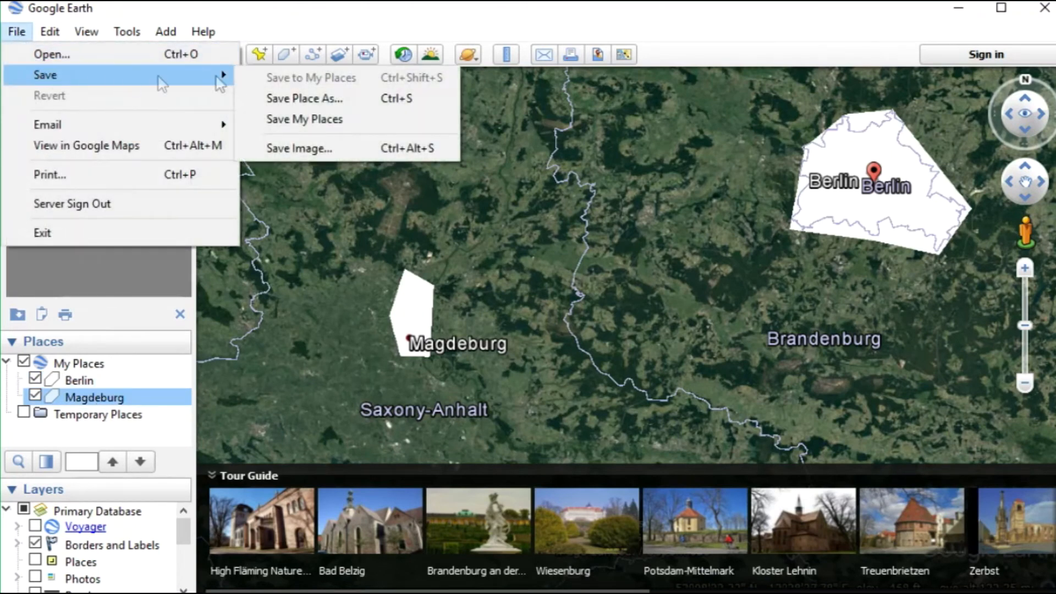
click(304, 98)
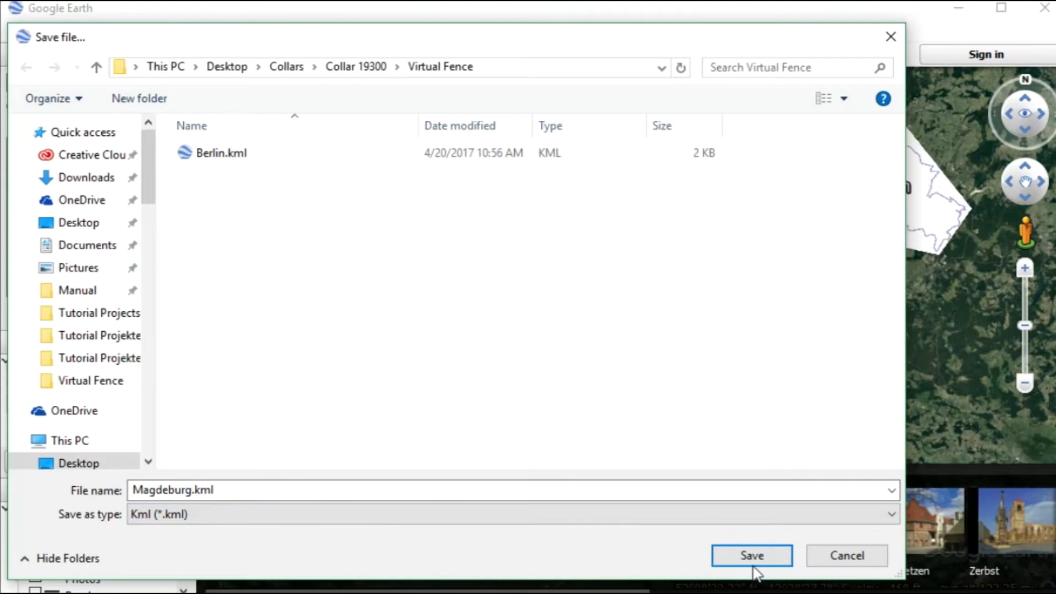
click(751, 555)
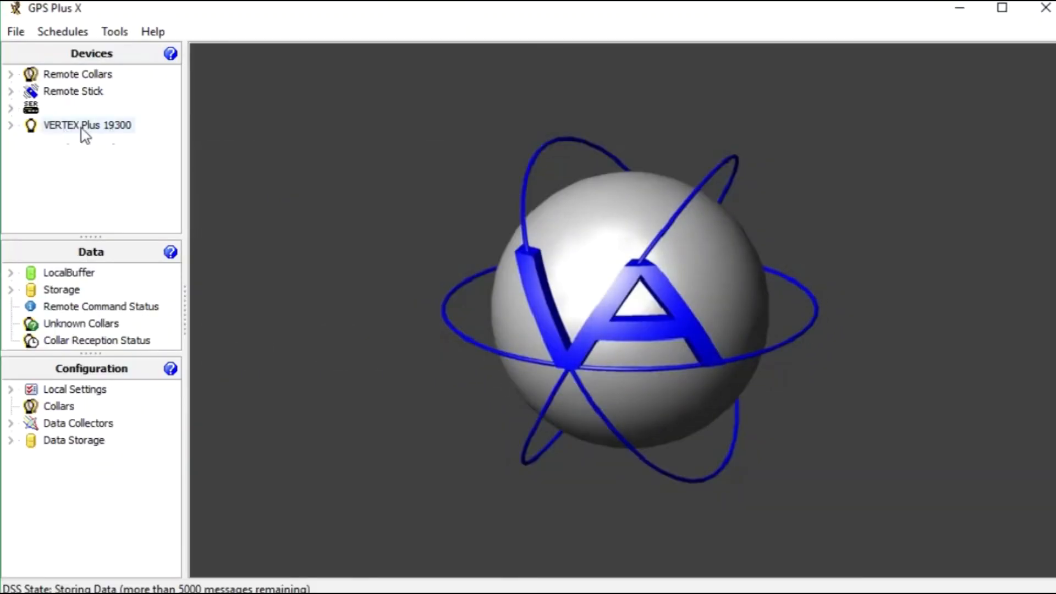
Show the empty Virtual Fence Polygons page under collar 19300's Configuration
click(10, 125)
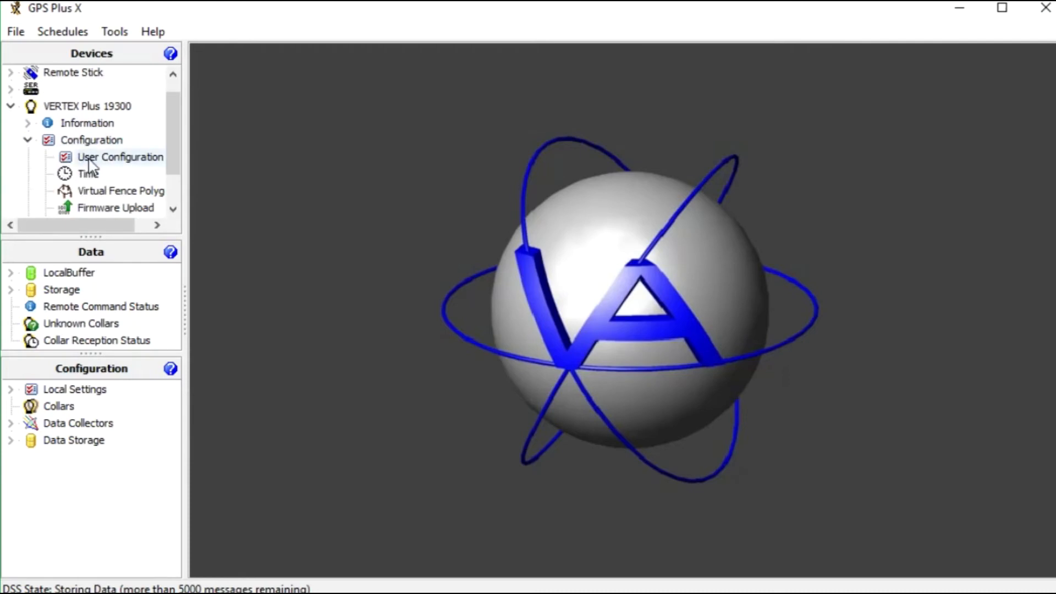
click(121, 190)
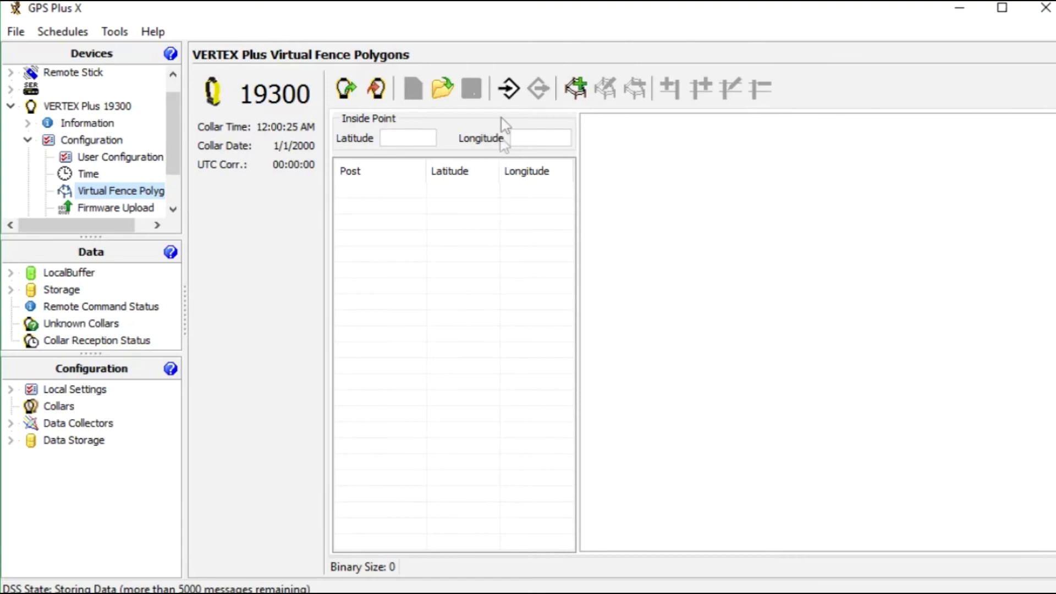
Load Berlin.kml and Magdeburg.kml as fence polygons for collar 19300
click(442, 88)
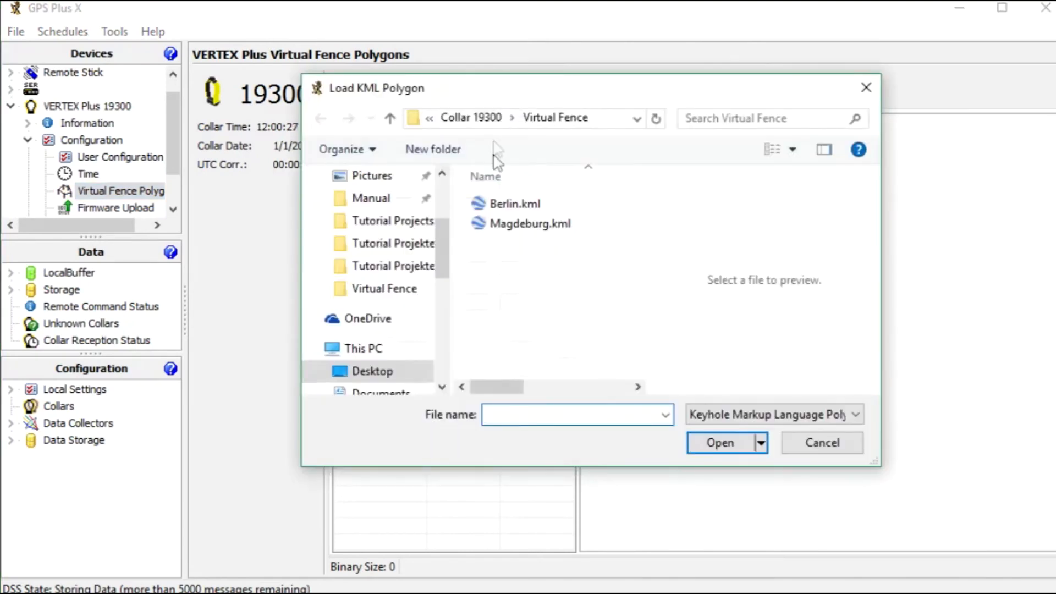
click(516, 203)
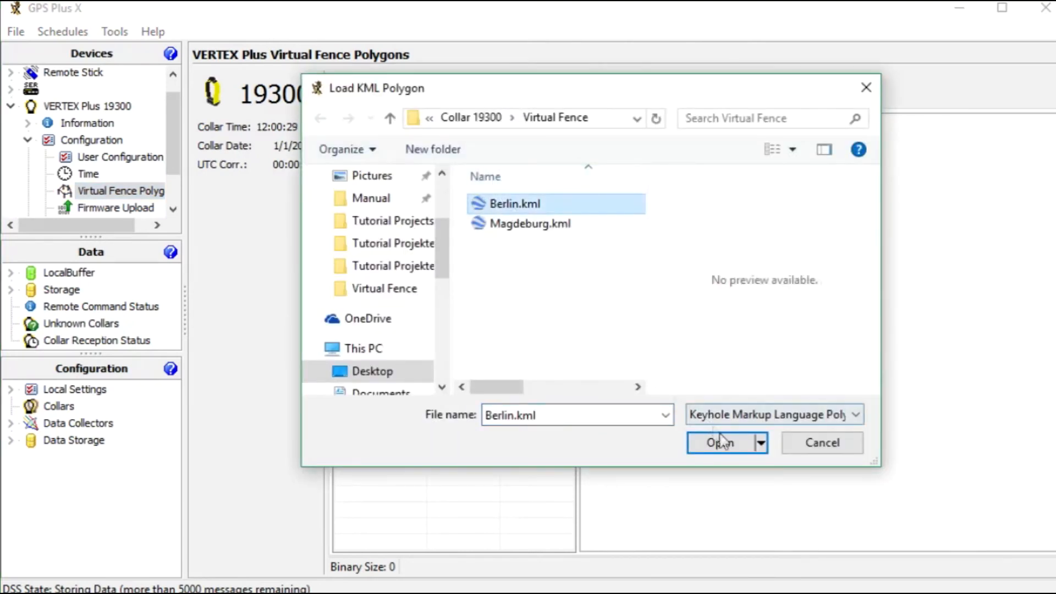
click(720, 442)
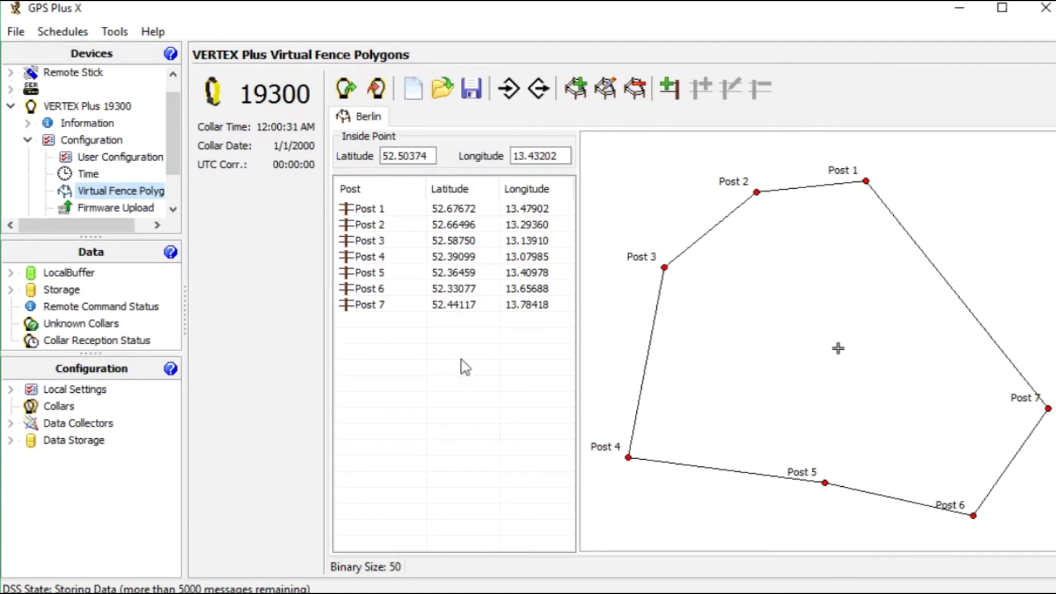
mouse_move(293, 259)
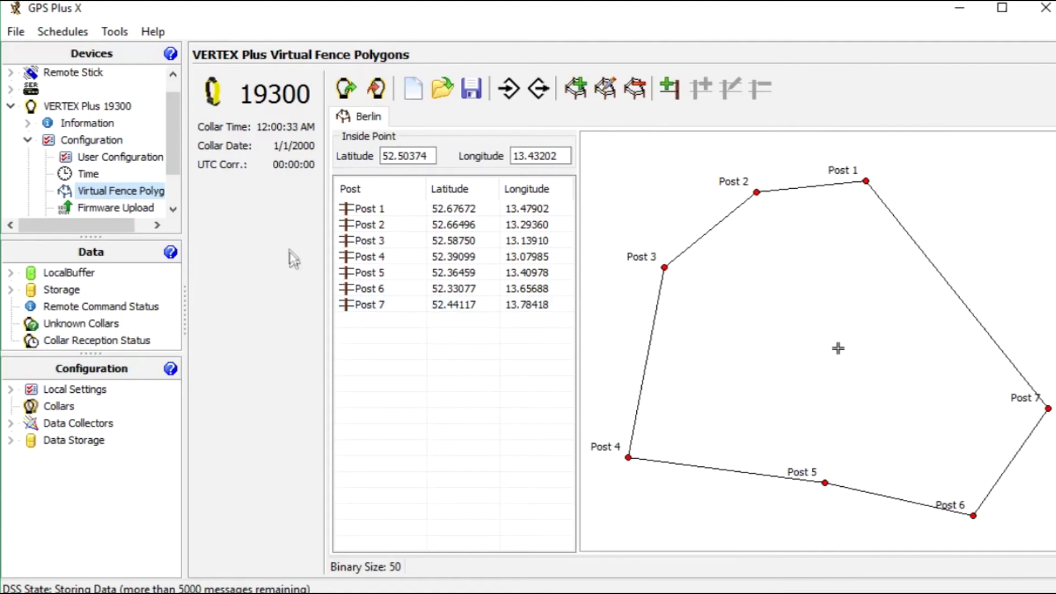
click(442, 88)
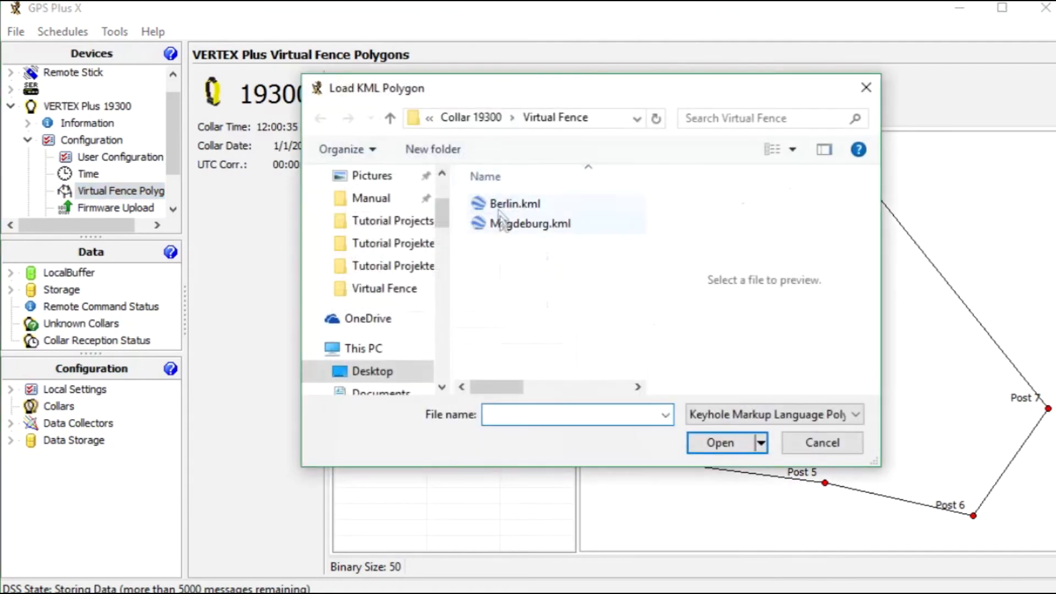
double_click(531, 223)
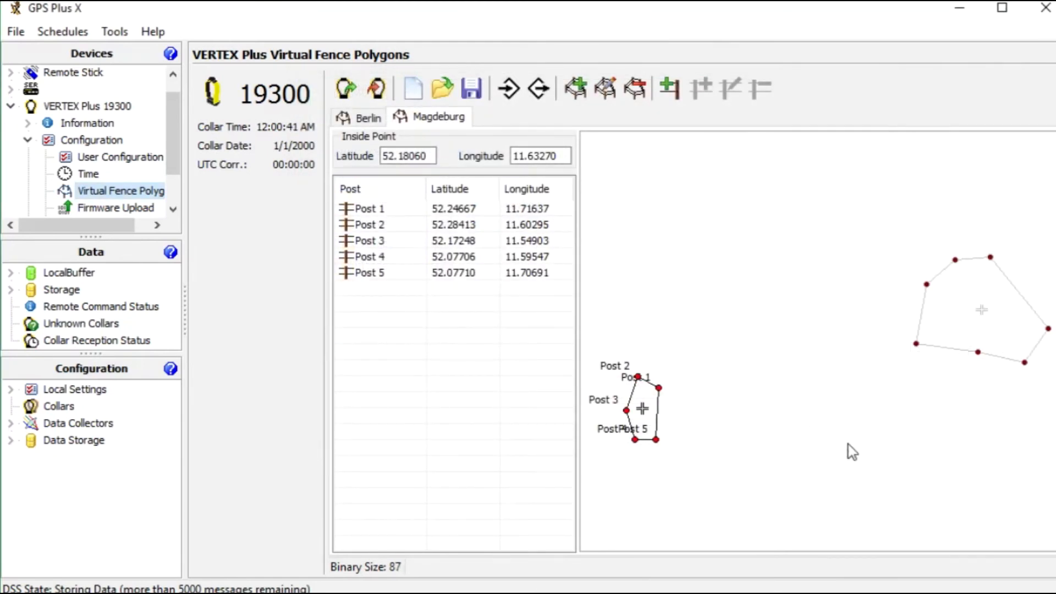
mouse_move(847, 456)
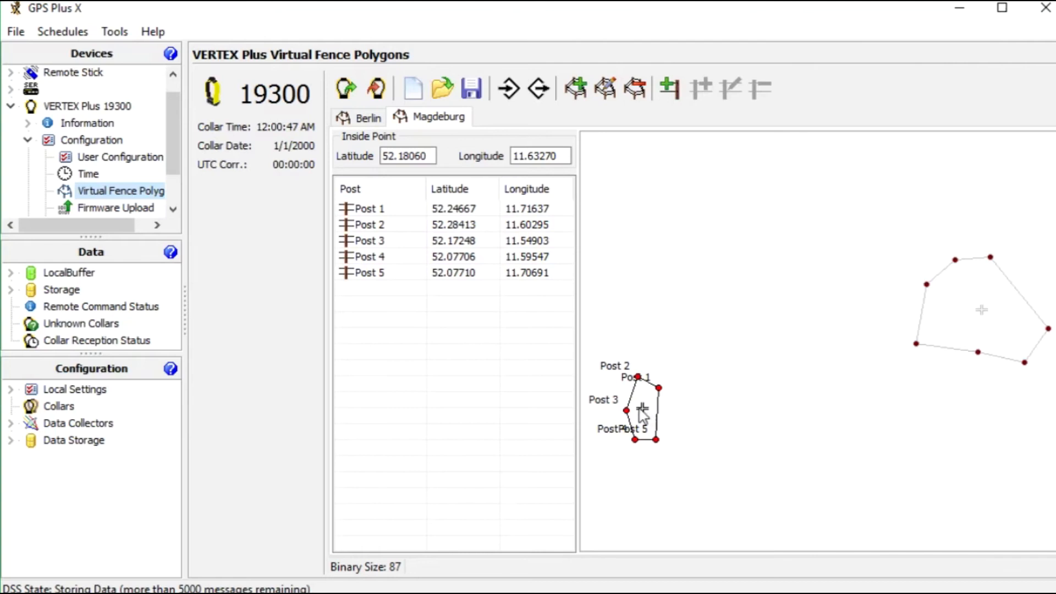
mouse_move(888, 381)
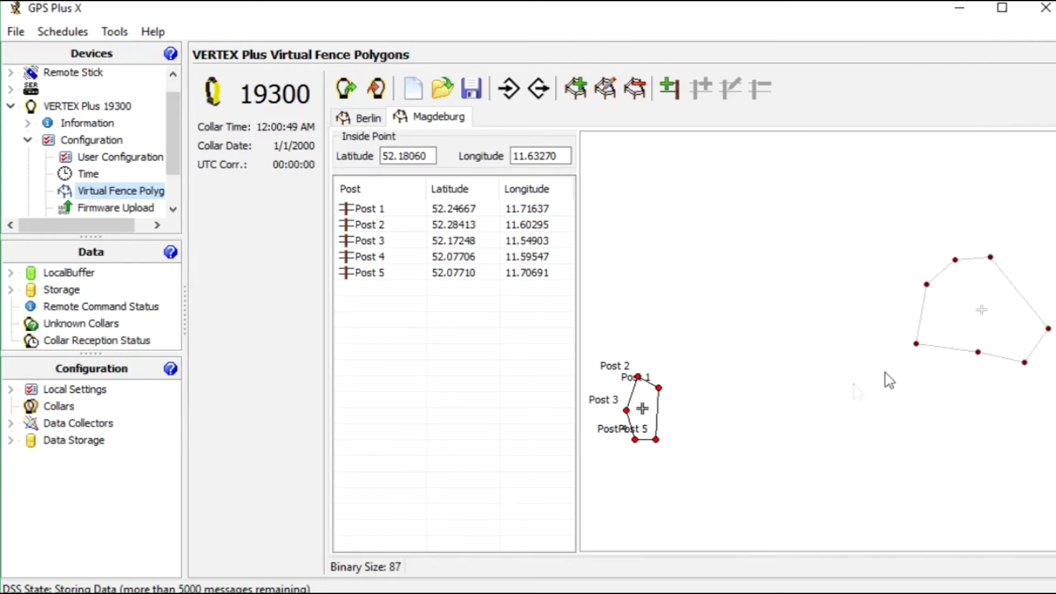
mouse_move(961, 327)
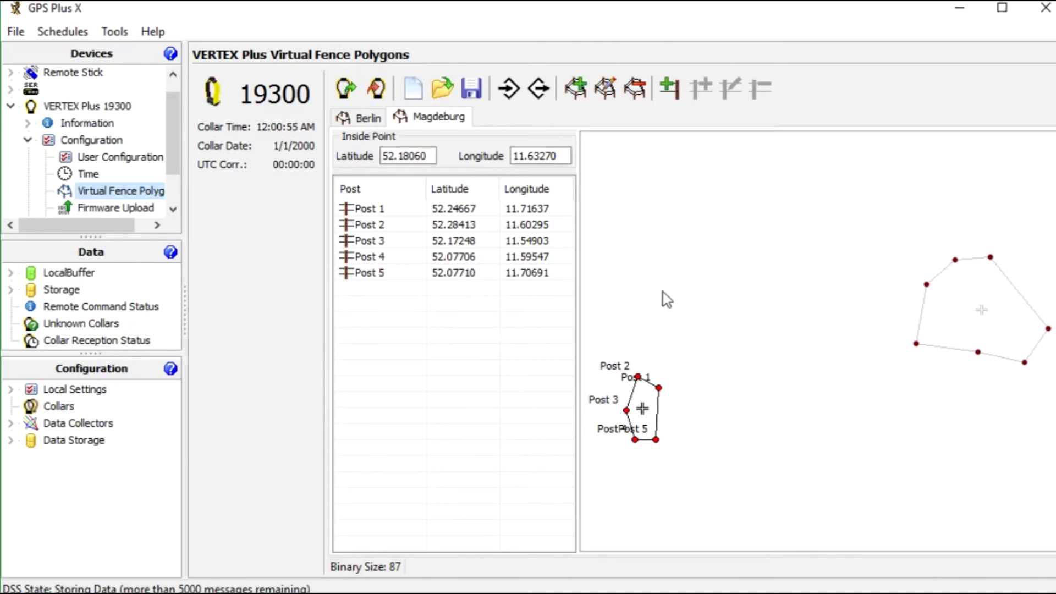
mouse_move(616, 281)
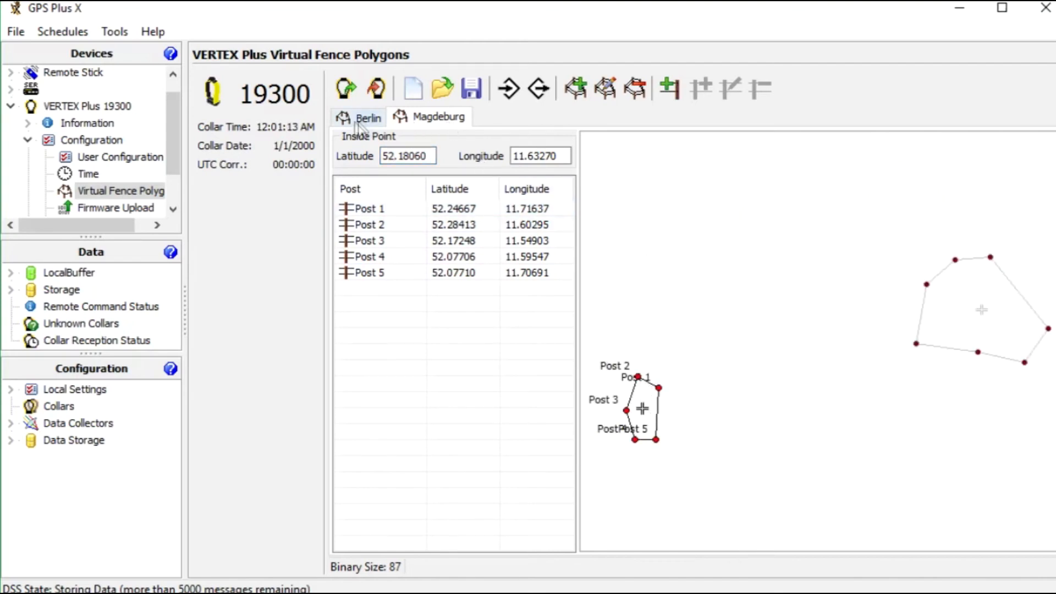
Switch to the Berlin fence and enter 50.50374 for its inside point
click(367, 117)
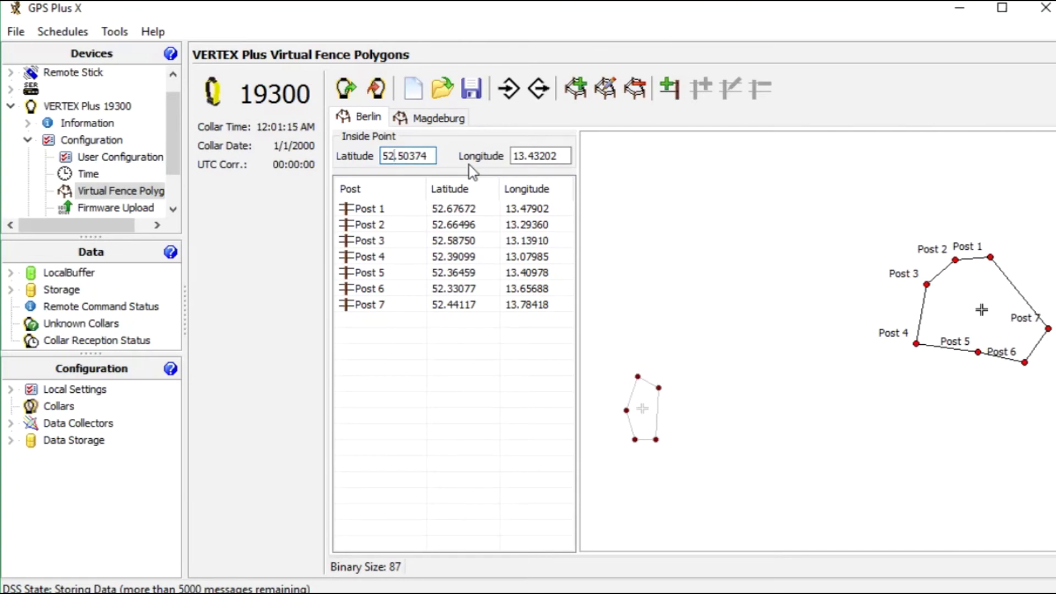
text(50.50374)
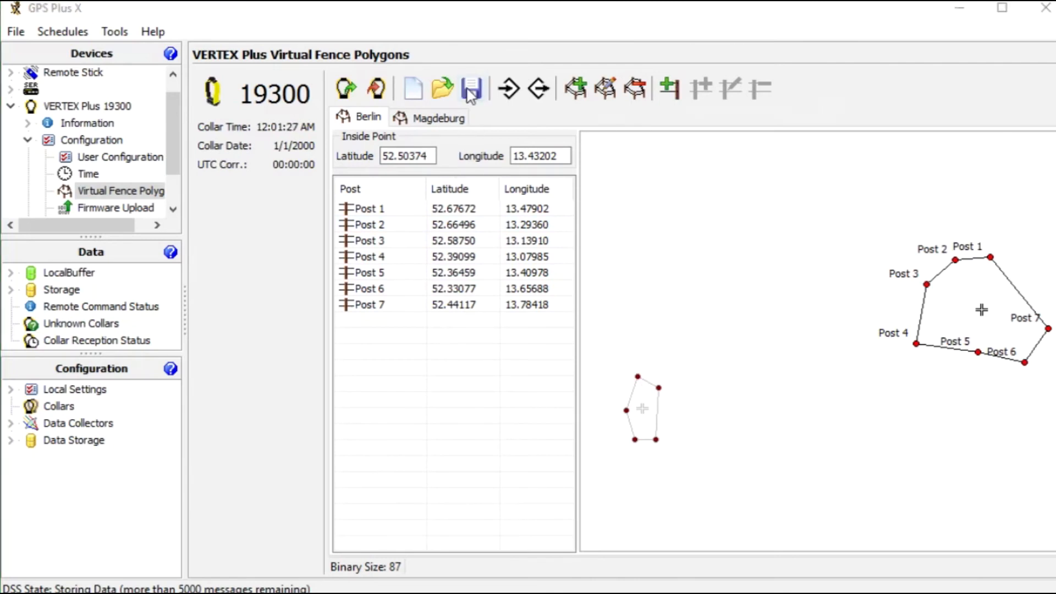
Save both fences as the City Fence collection file, then move to the Schedules section
click(471, 88)
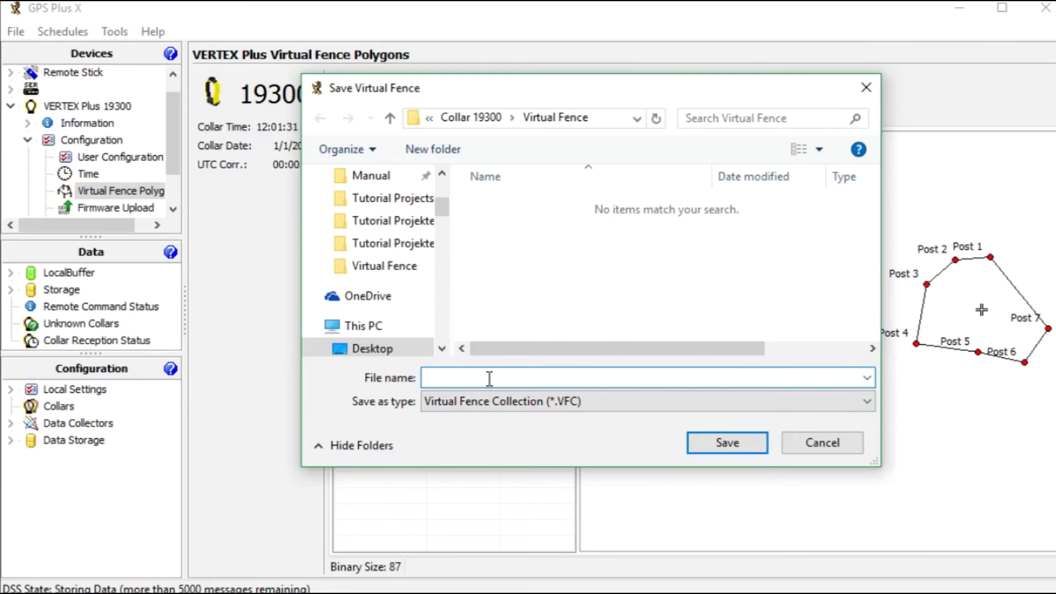
text(City Fence)
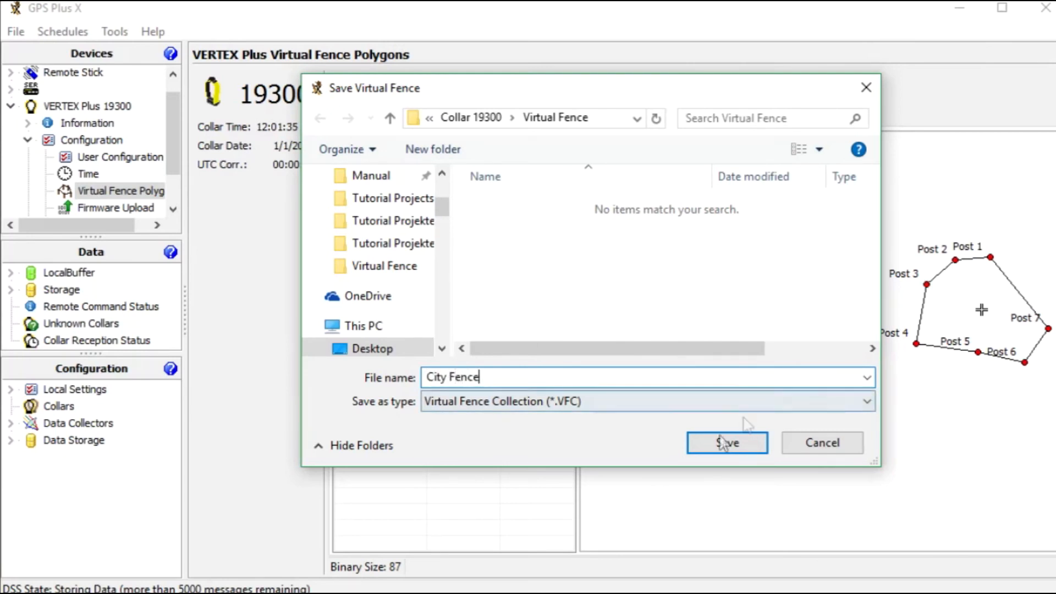
click(726, 443)
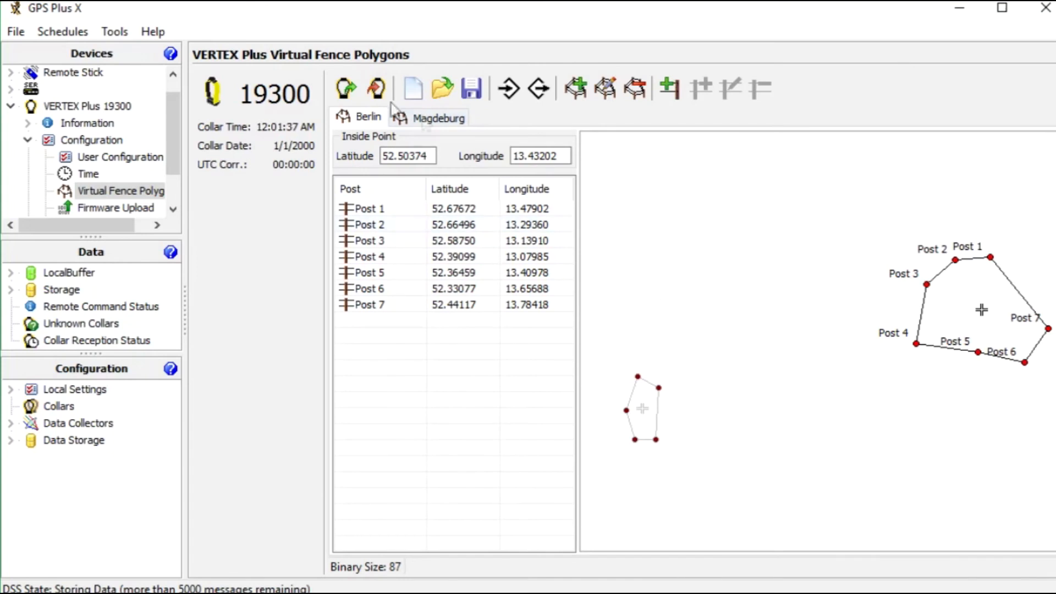
click(369, 257)
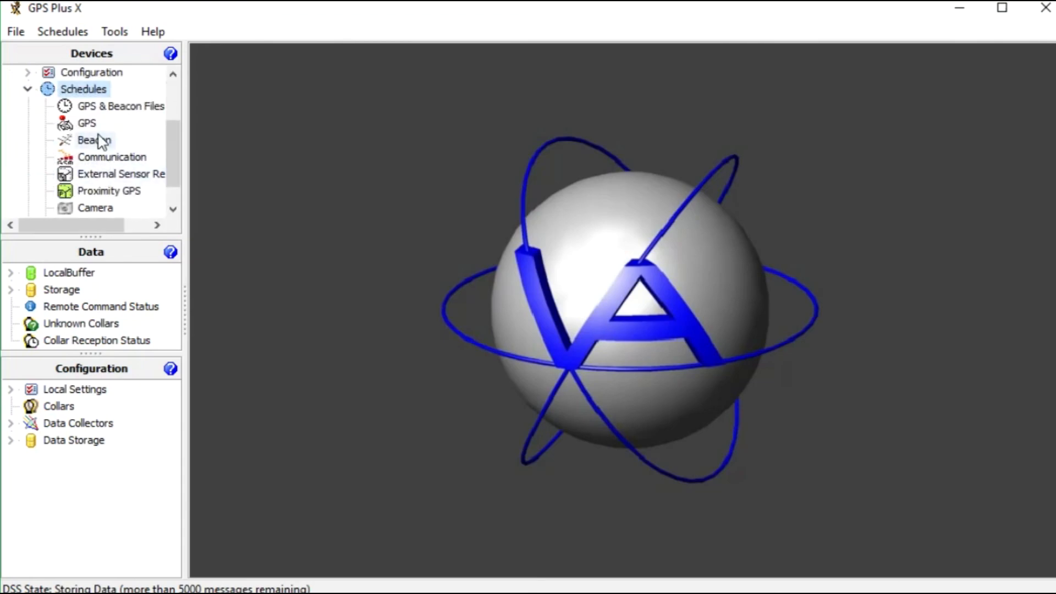
Open the collar's Virtual Fence schedule and dismiss the no-schedule-defined notice
scroll(down, 3)
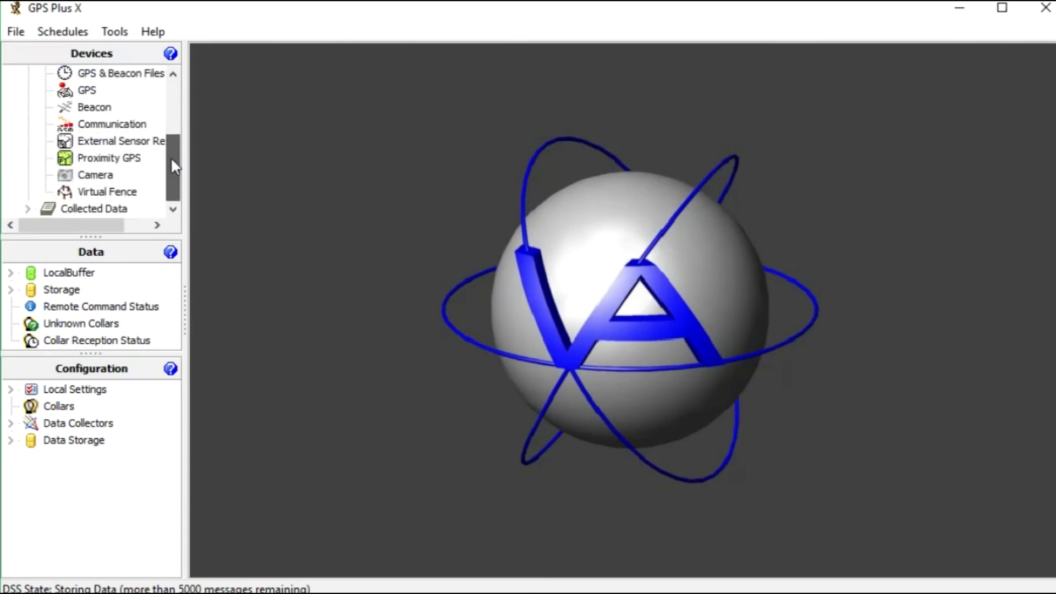
click(107, 191)
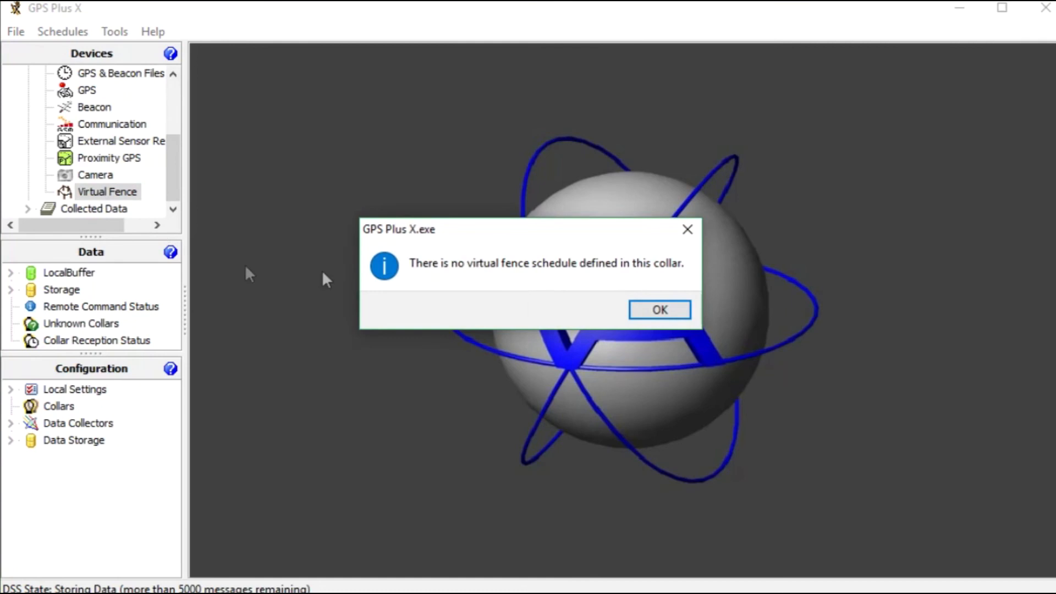
click(659, 309)
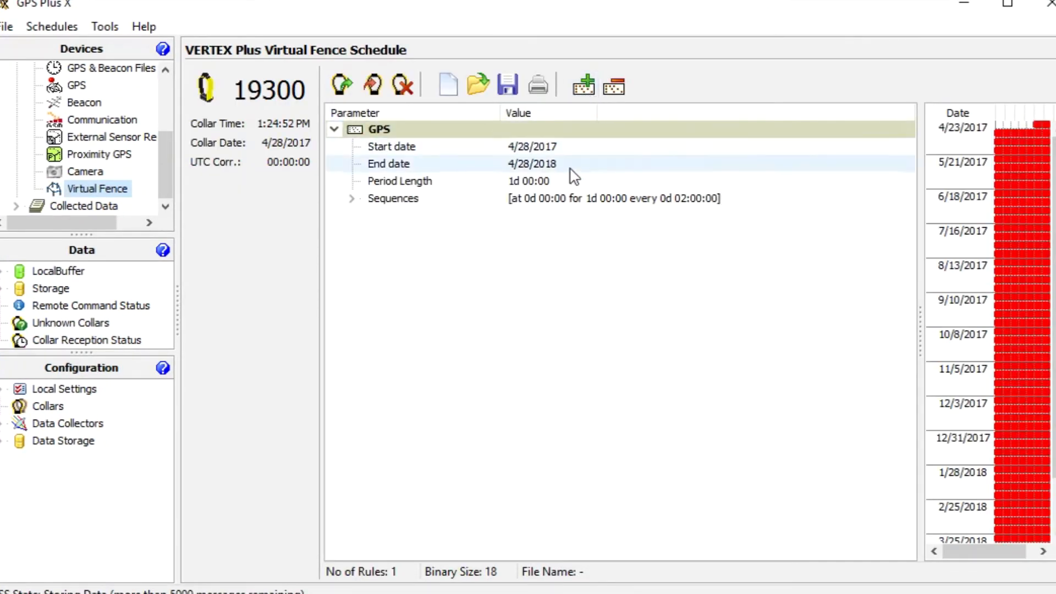
Set the GPS rule's fix rate to 0d 00:30:00 running 1/1/2000 to 4/28/2030
click(393, 198)
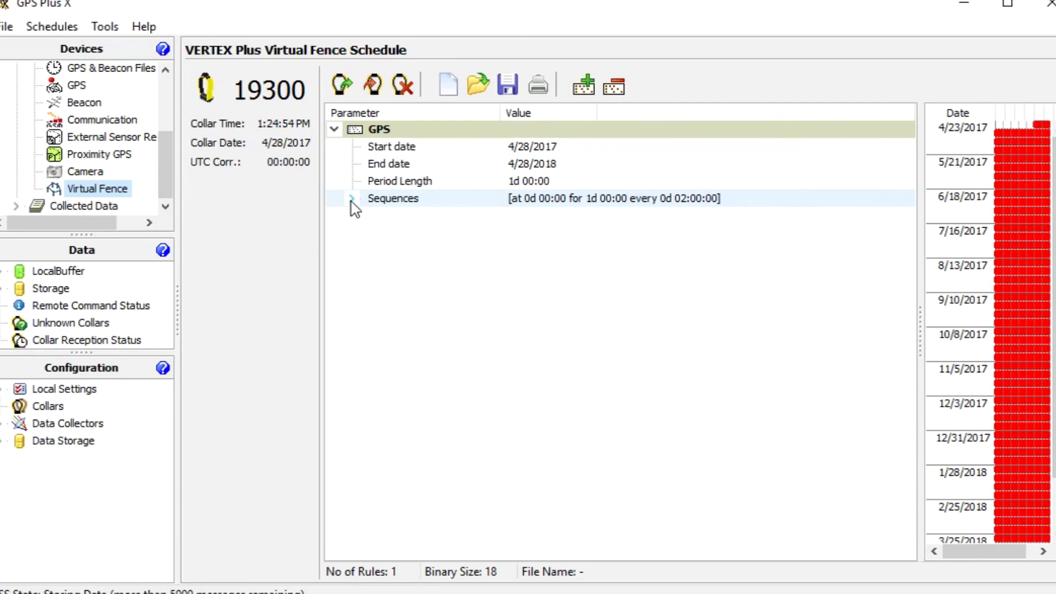
click(351, 198)
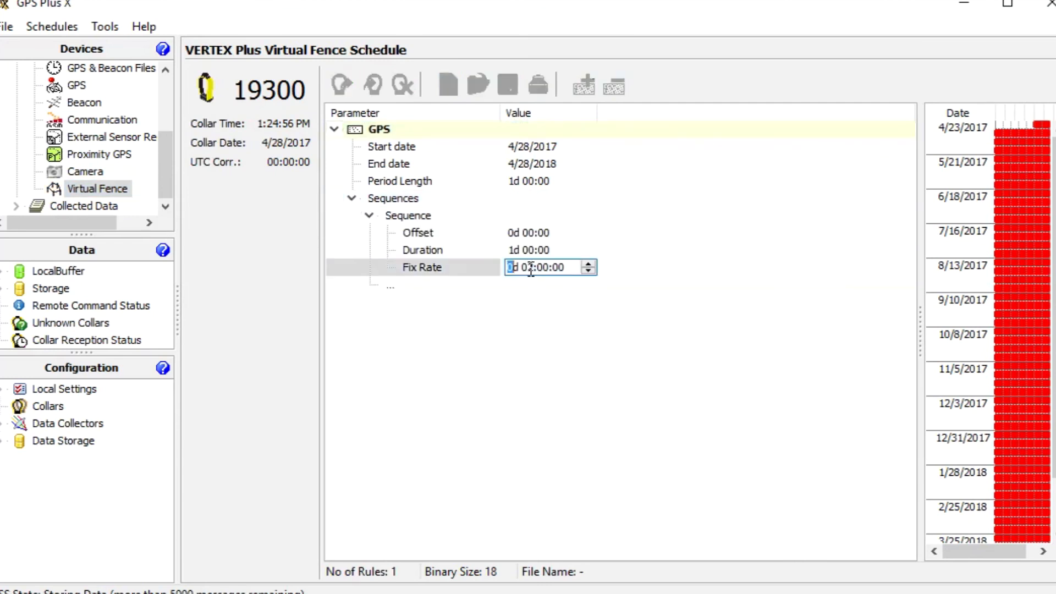
click(522, 267)
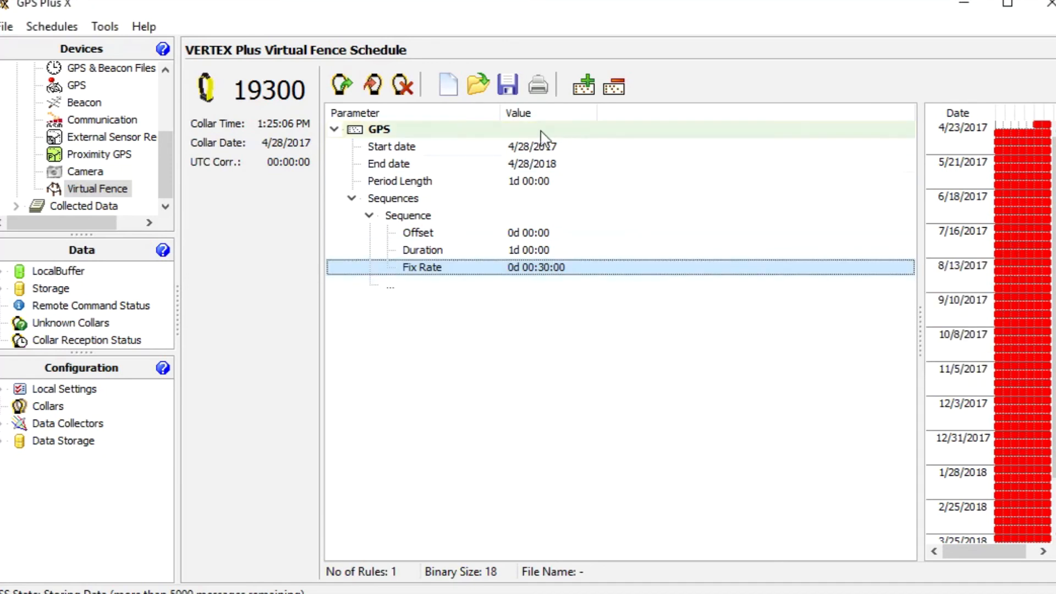
click(536, 147)
text(1/1/2000)
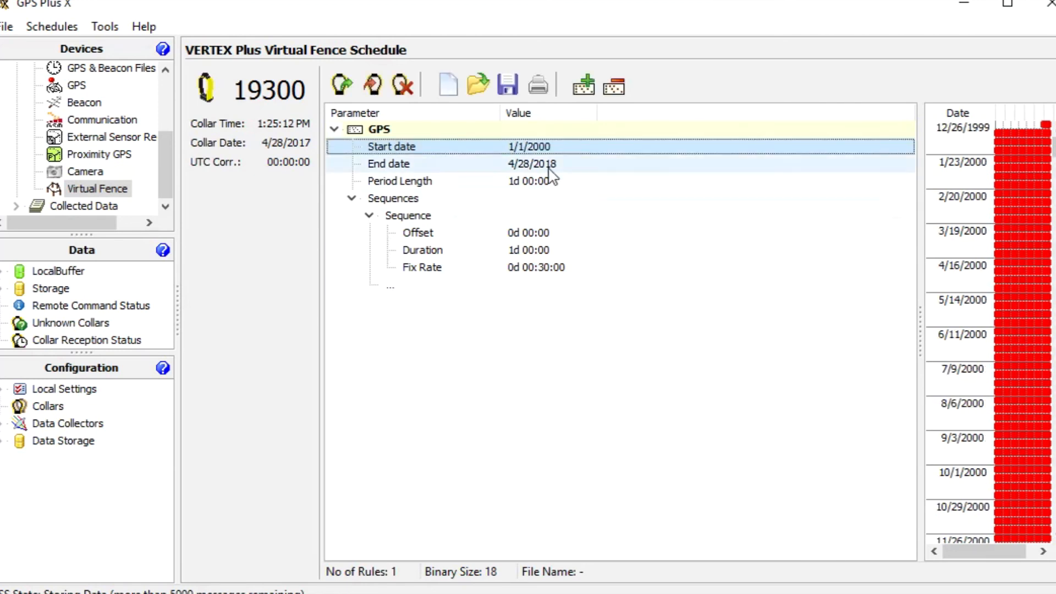
click(537, 164)
text(30)
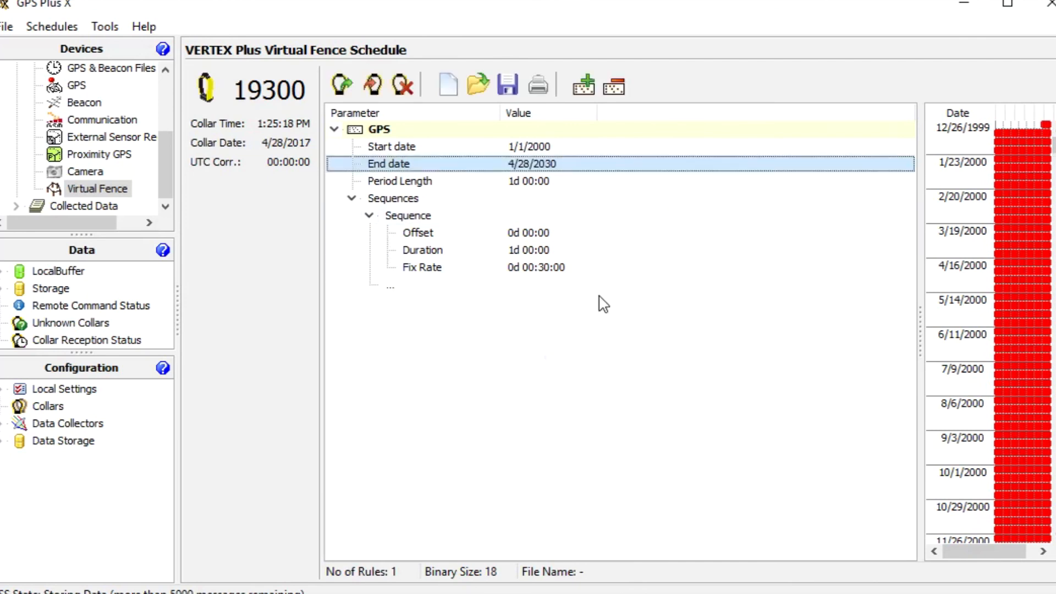
mouse_move(514, 344)
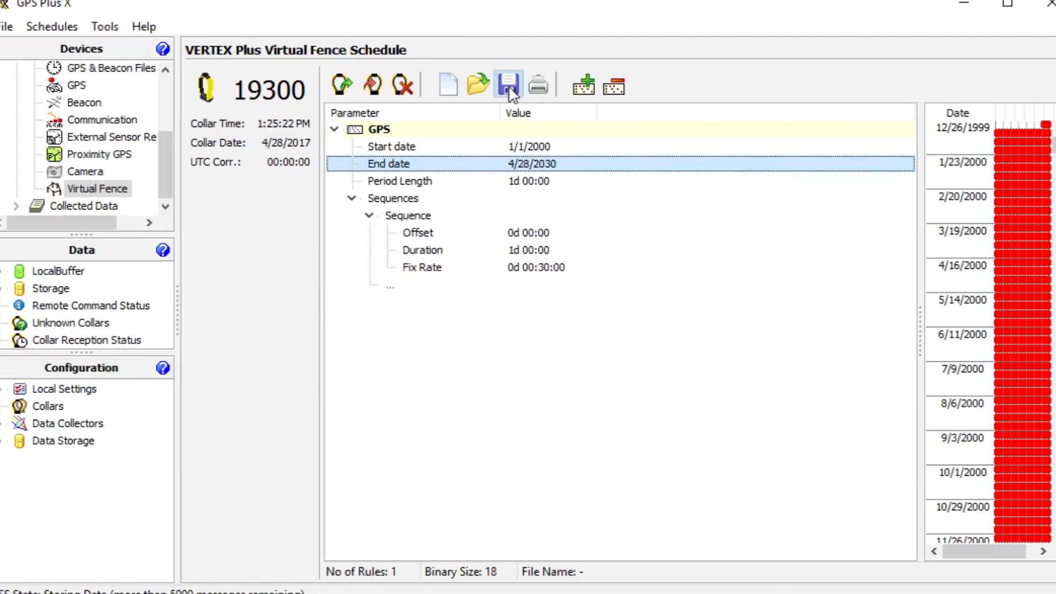
Save the schedule as Collar19300_VirtualFenceSchedule.vgsf and apply it to collar 19300
click(507, 84)
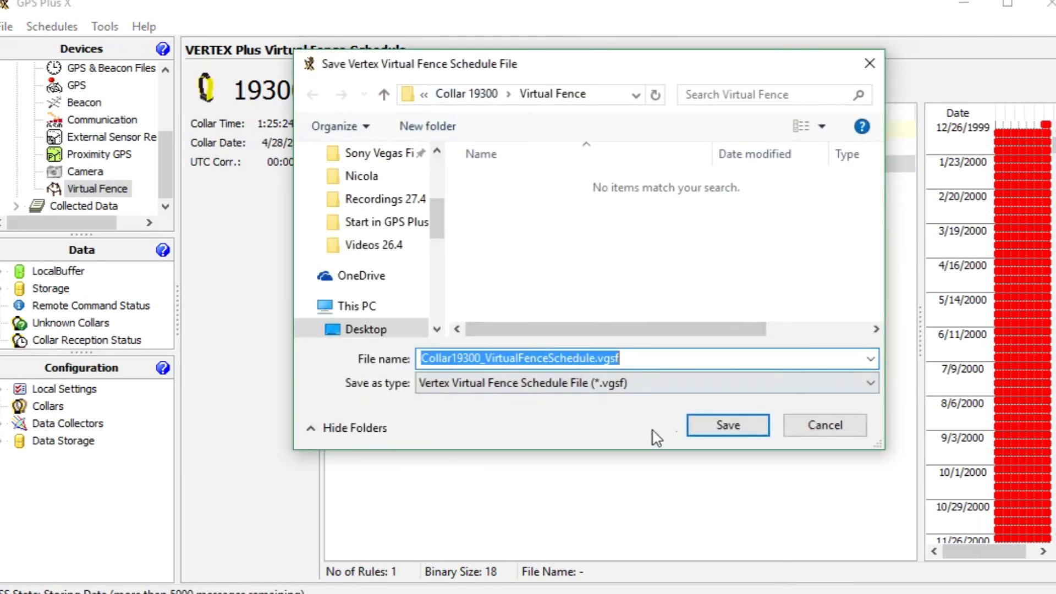
click(727, 425)
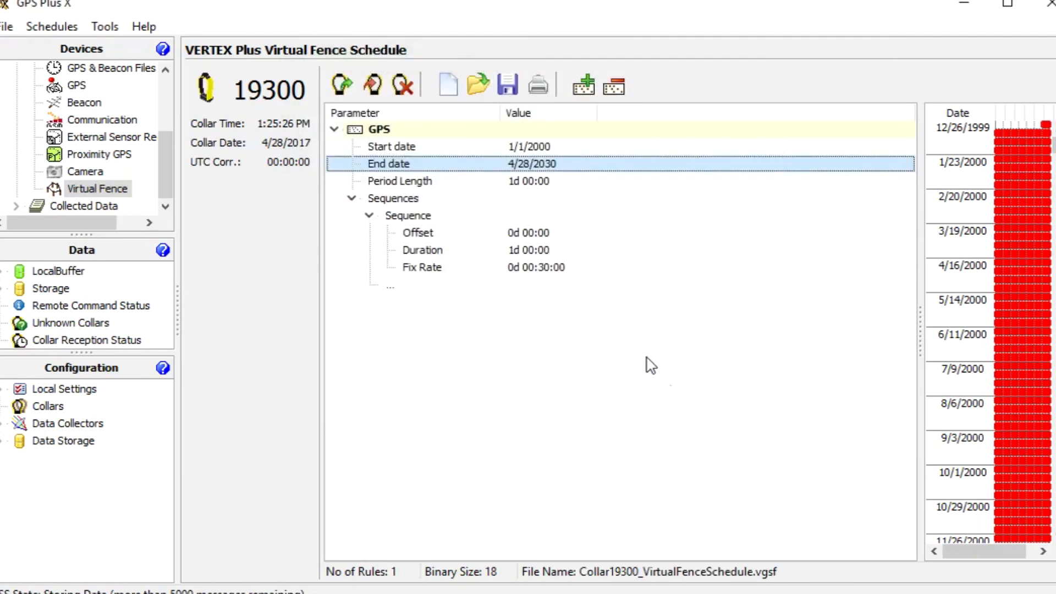
mouse_move(372, 85)
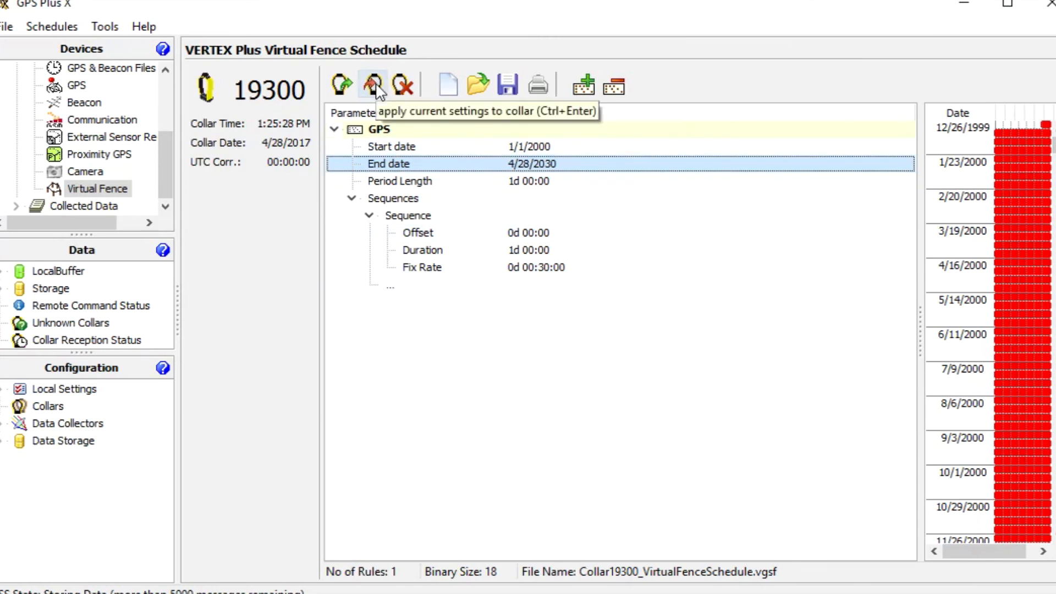
click(372, 86)
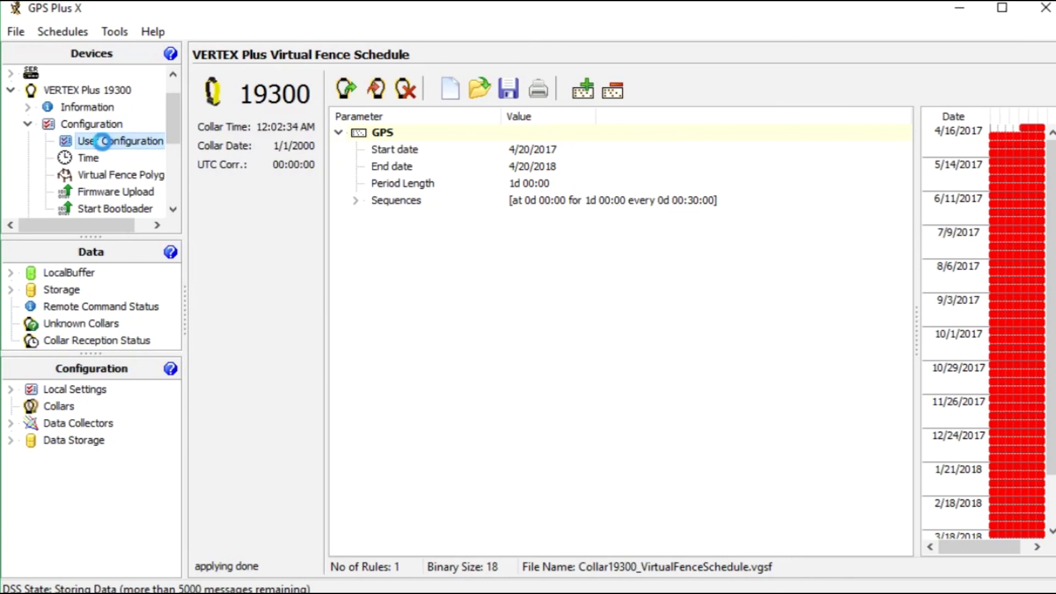
In User Configuration, set Virtual Fence Mode to [2] On - Message on Enter
click(120, 141)
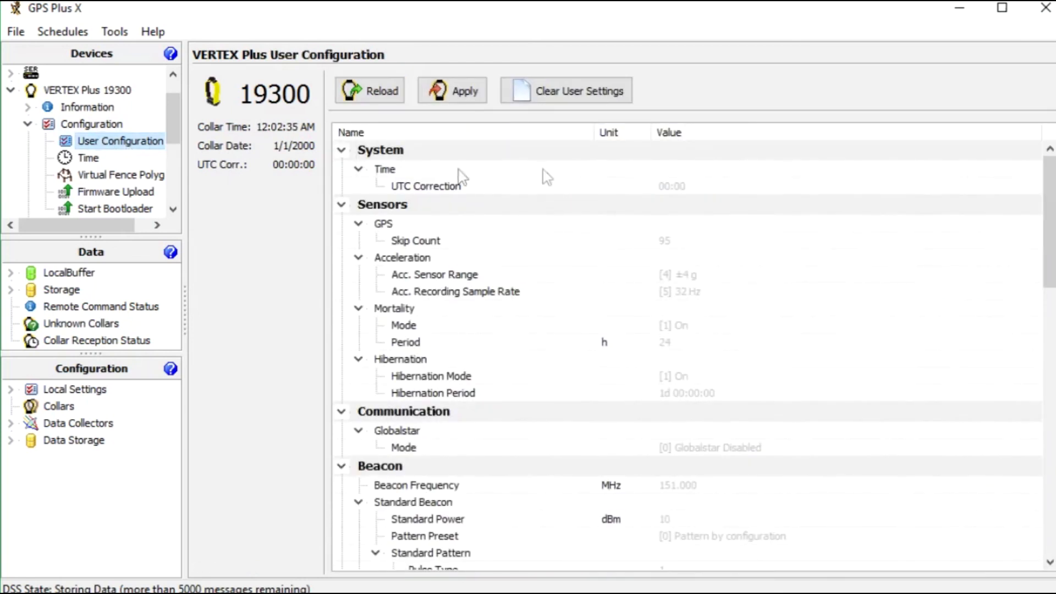
scroll(down, 3)
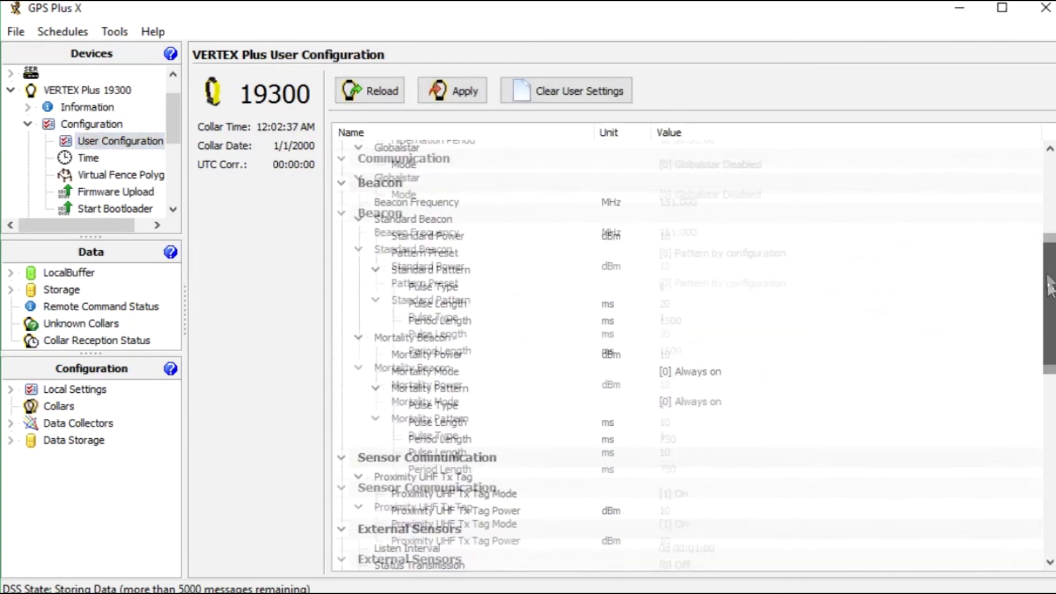
scroll(down, 3)
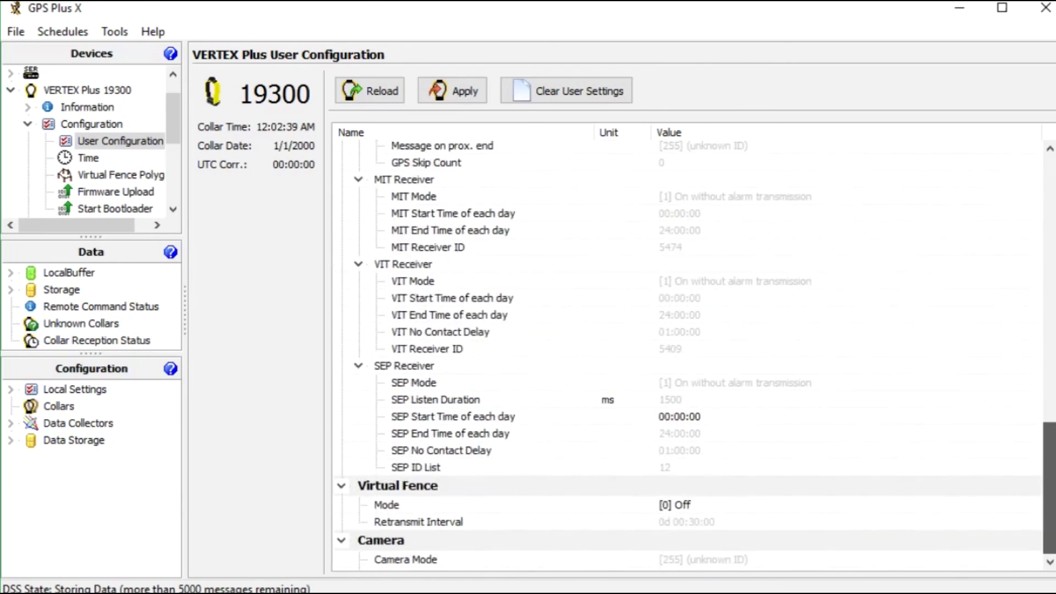
click(683, 505)
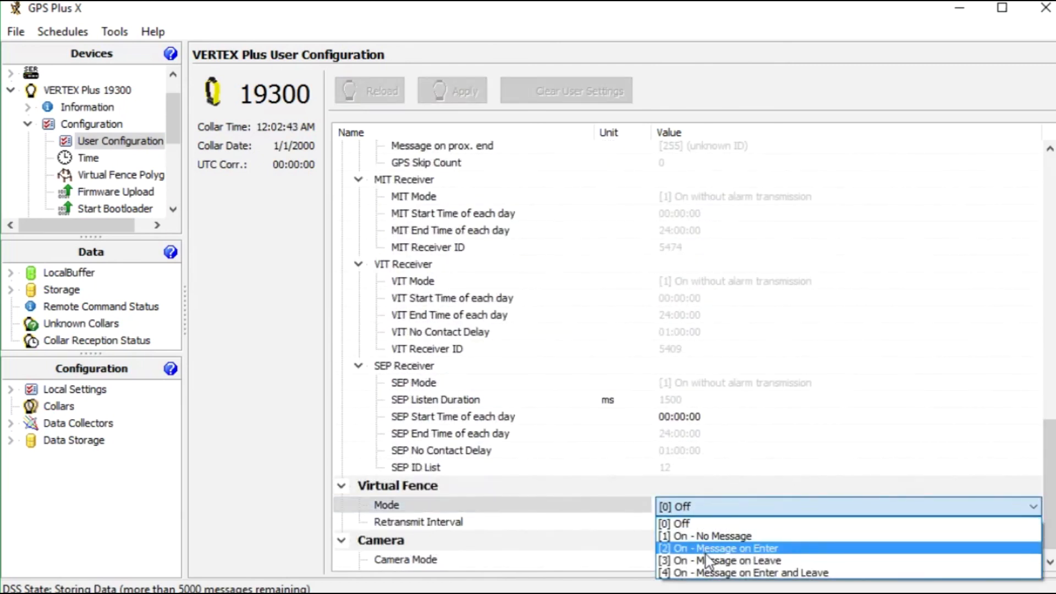
mouse_move(869, 557)
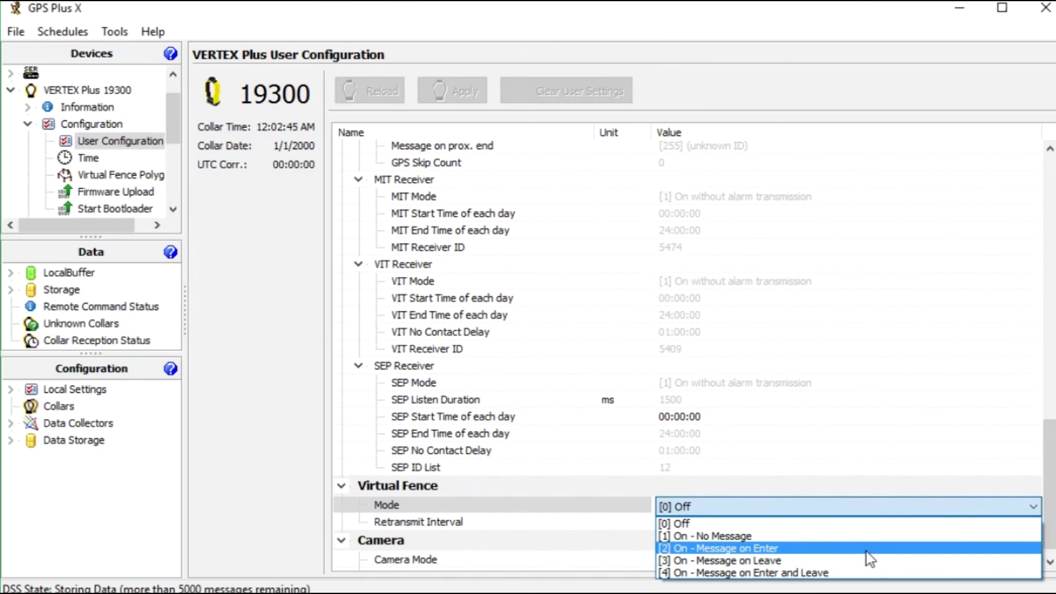
click(720, 548)
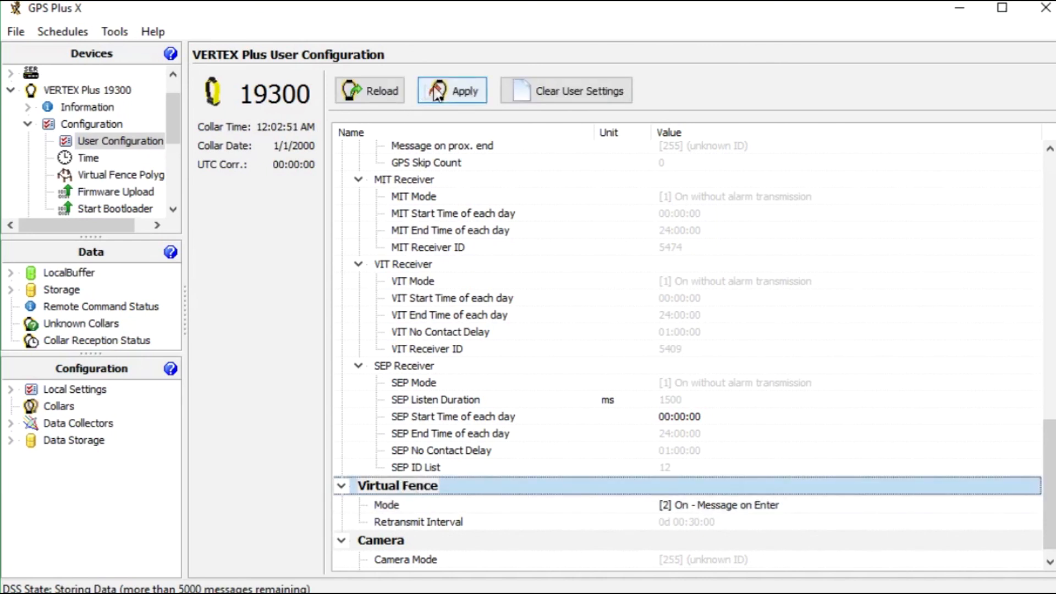
Apply the updated configuration to collar 19300 and return to its main entry
click(453, 90)
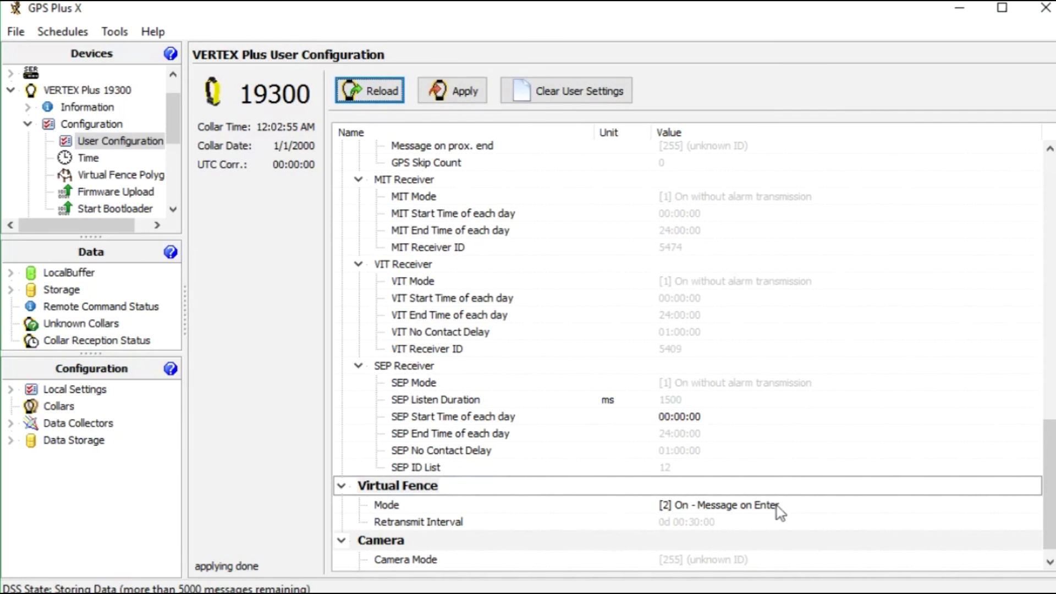
mouse_move(309, 187)
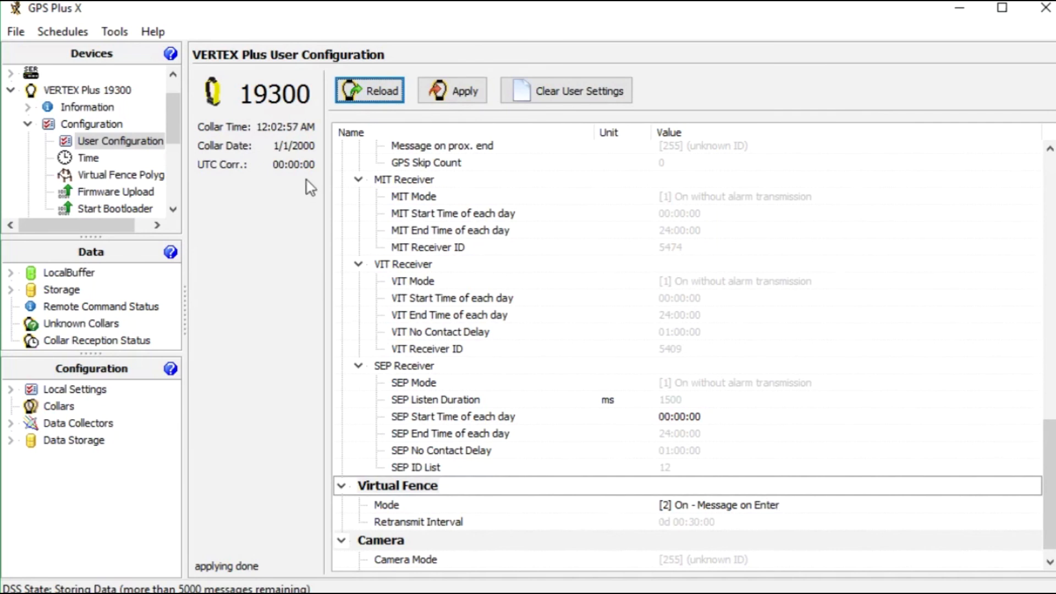
scroll(down, 3)
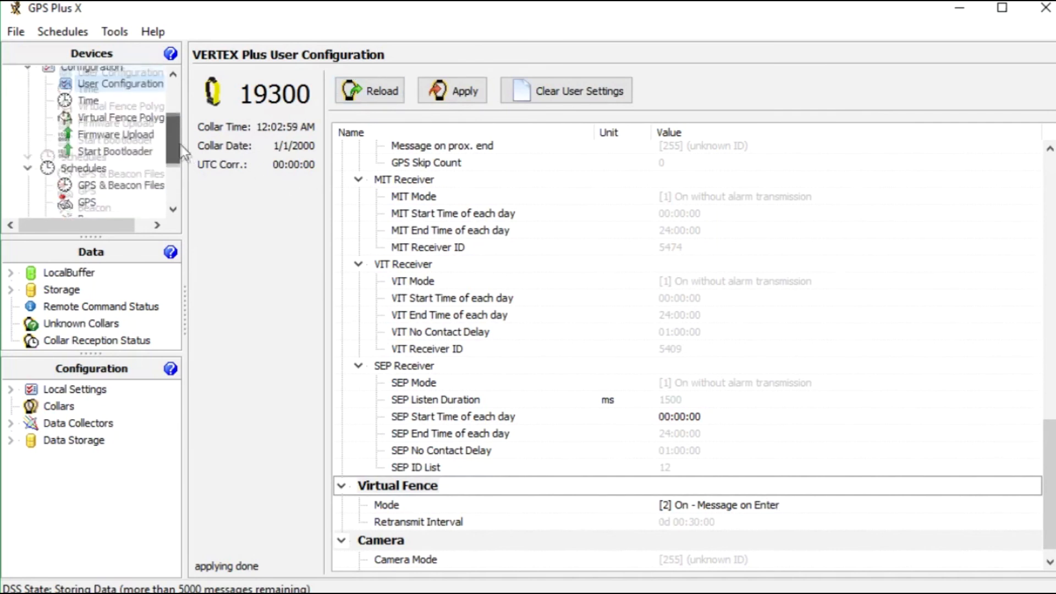
click(87, 110)
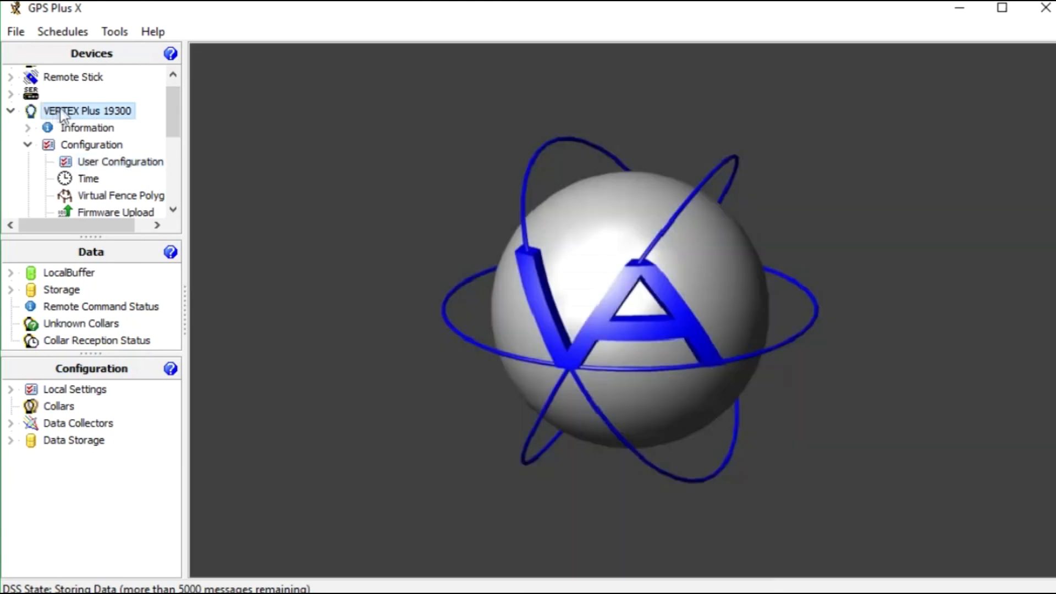